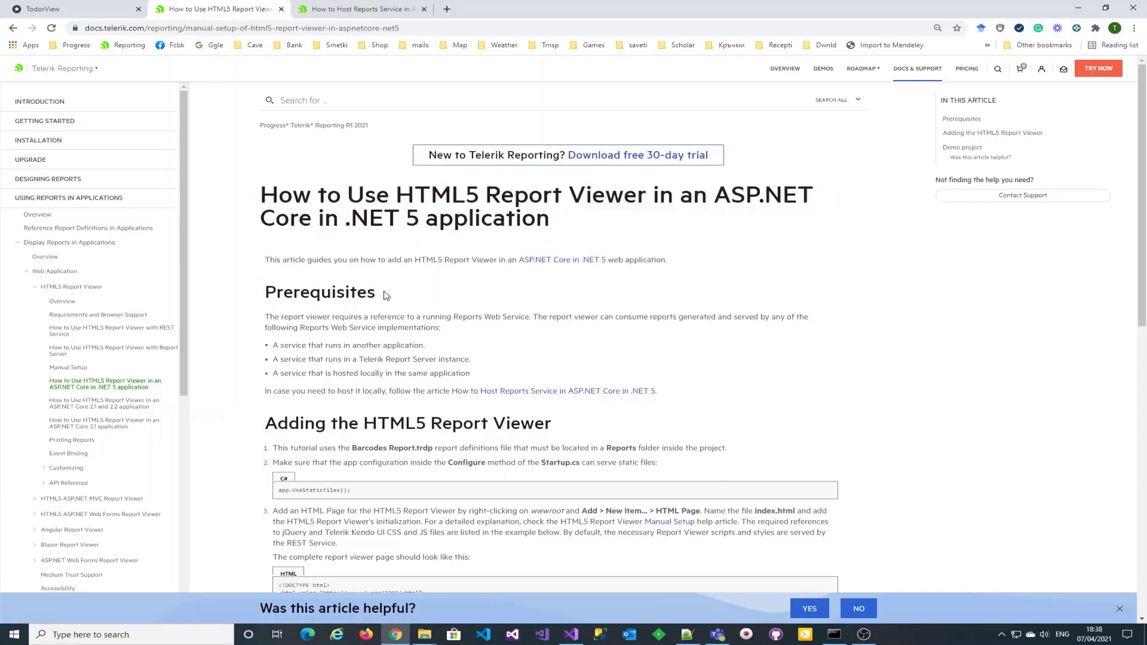
mouse_move(295, 359)
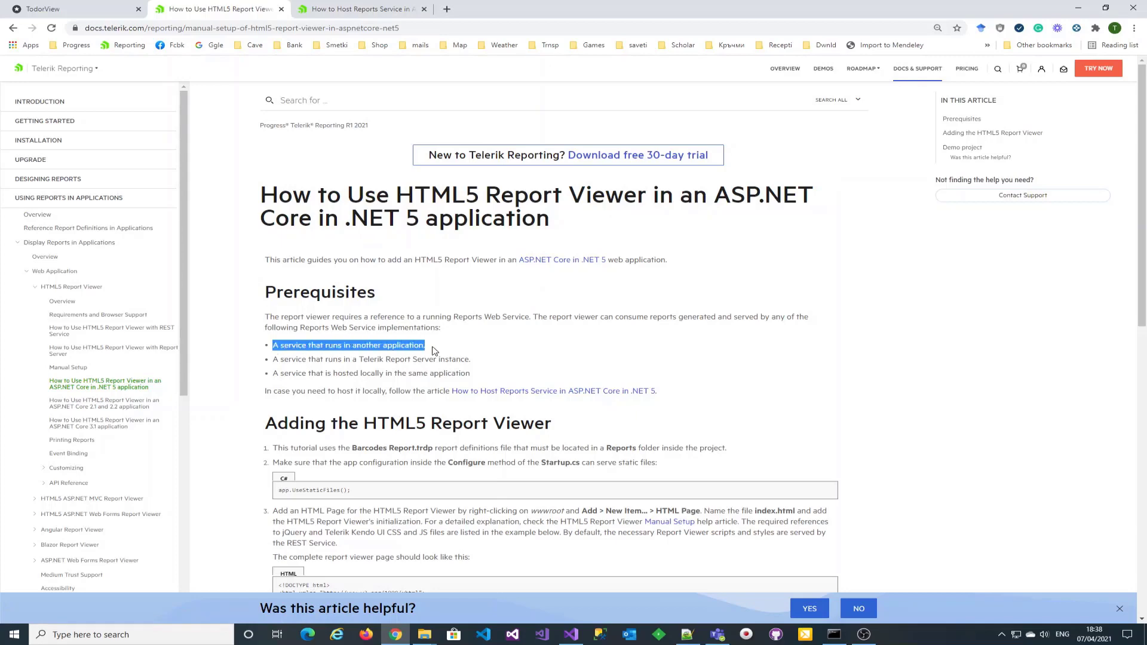
Read the docs section 'Adding the HTML5 Report Viewer', then switch back to the RestProject solution.
scroll(down, 3)
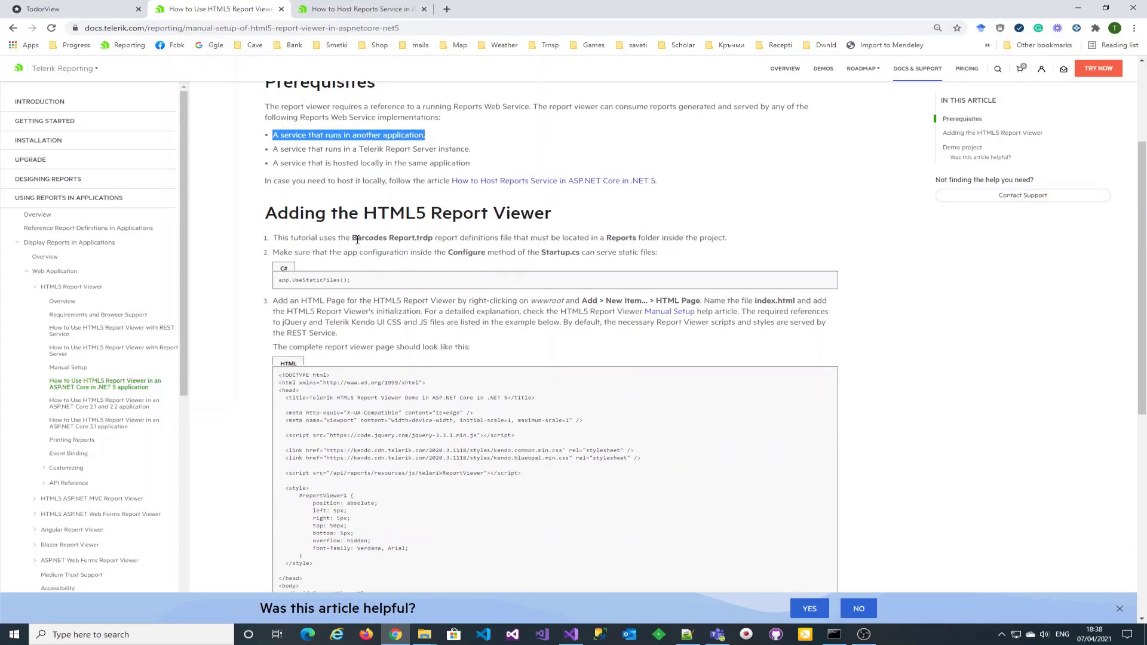
double_click(622, 238)
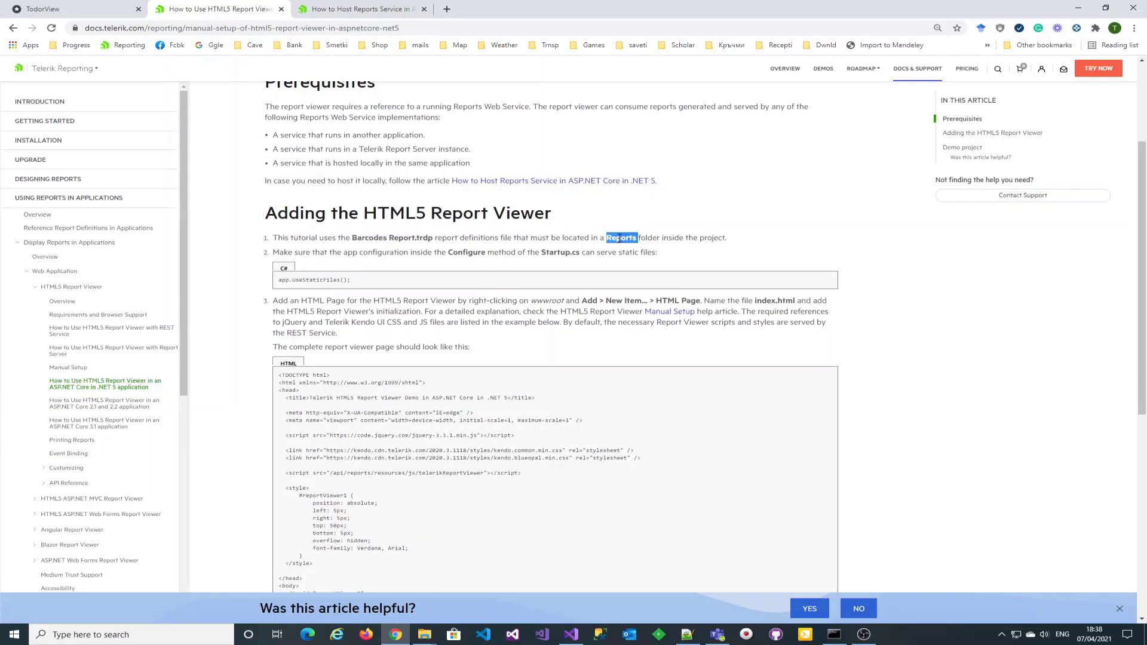
mouse_move(583, 629)
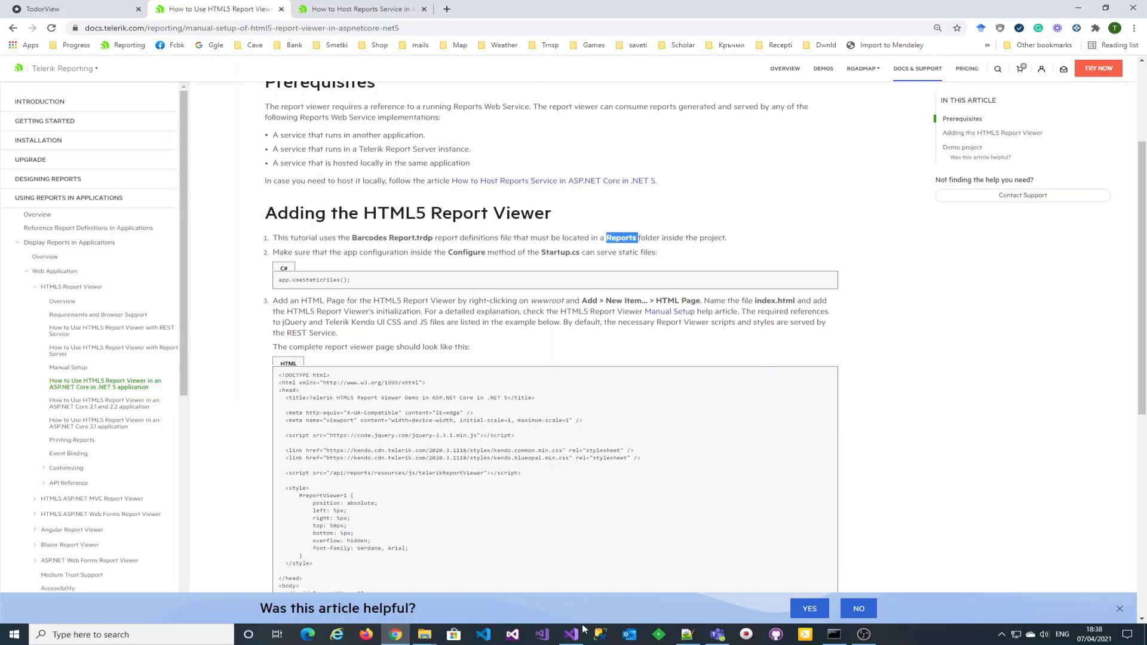
click(570, 634)
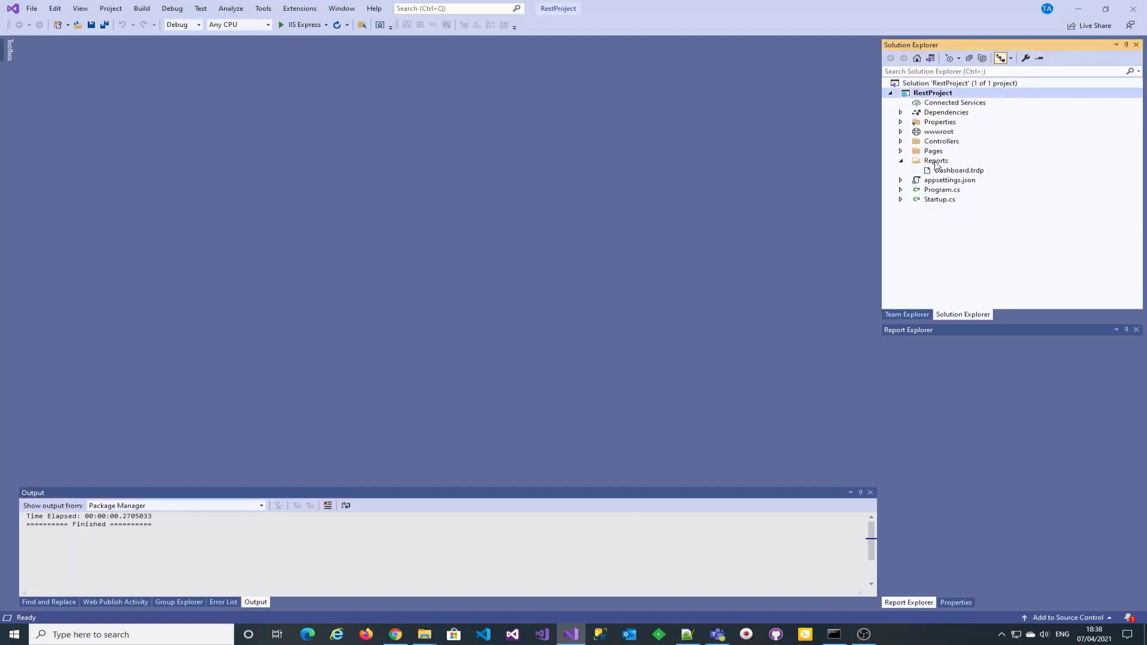
Add Barcodes Report.trdp from the Examples folder into RestProject's Reports folder.
right_click(936, 160)
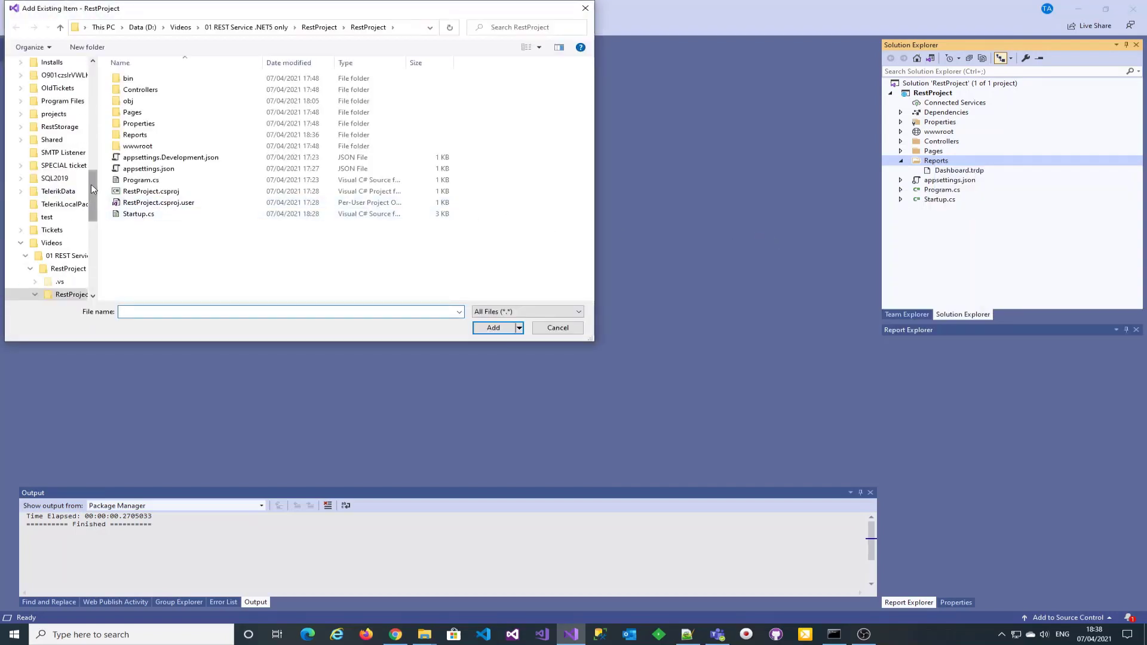
scroll(down, 3)
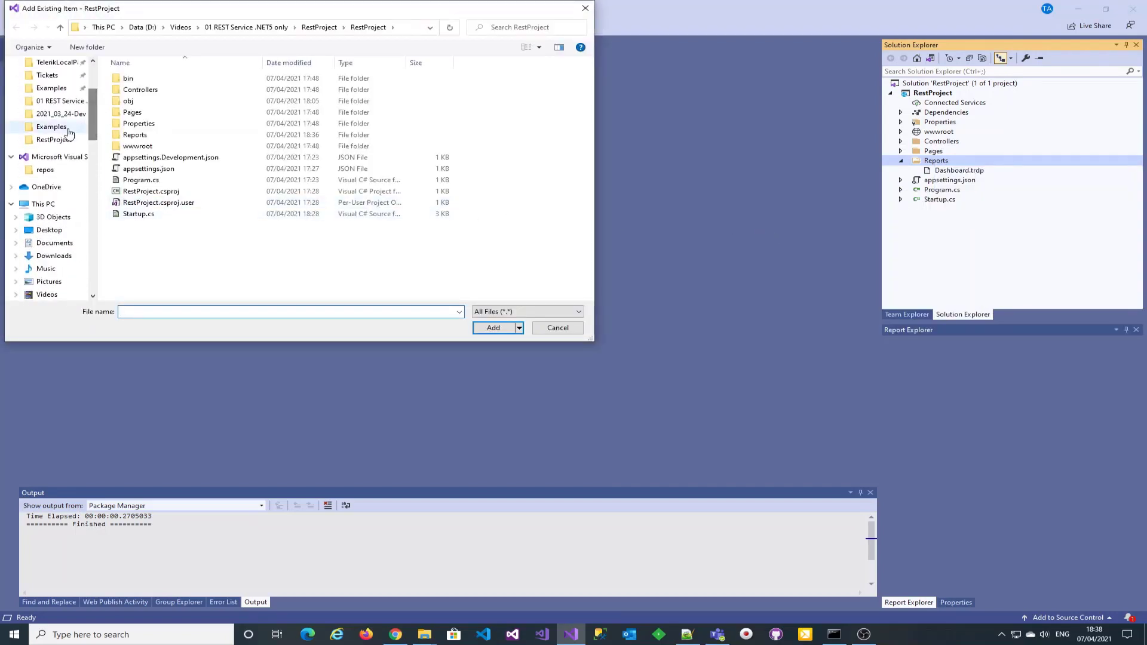
click(557, 327)
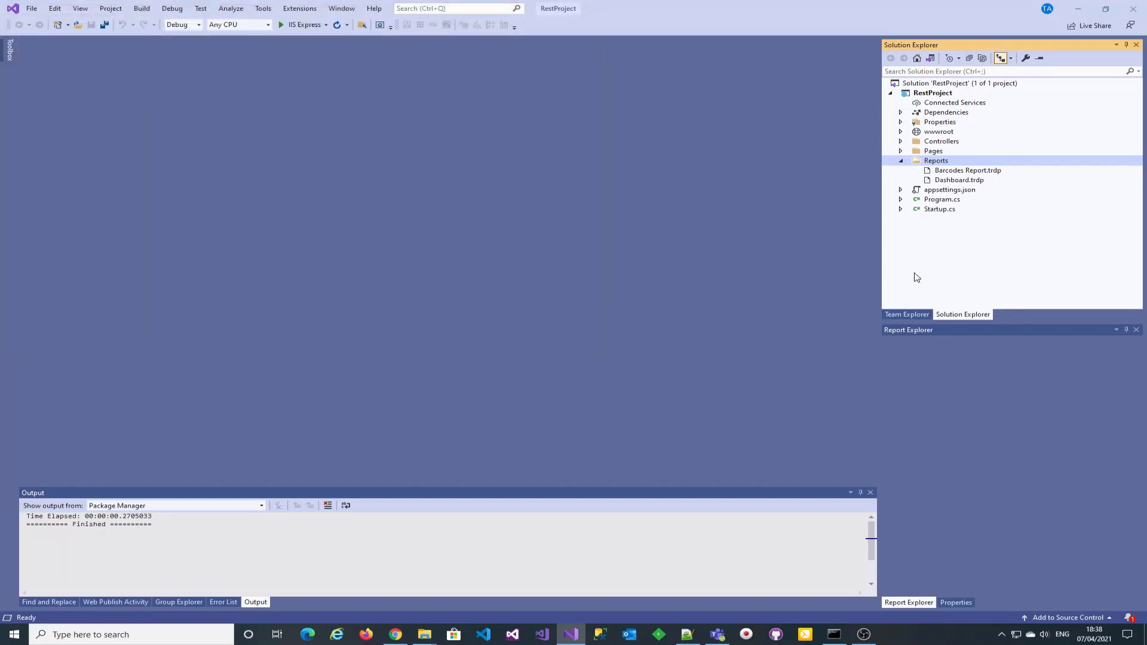
Create an ASP.NET Core Web App project named Html5Viewer targeting .NET 5.0.
right_click(932, 83)
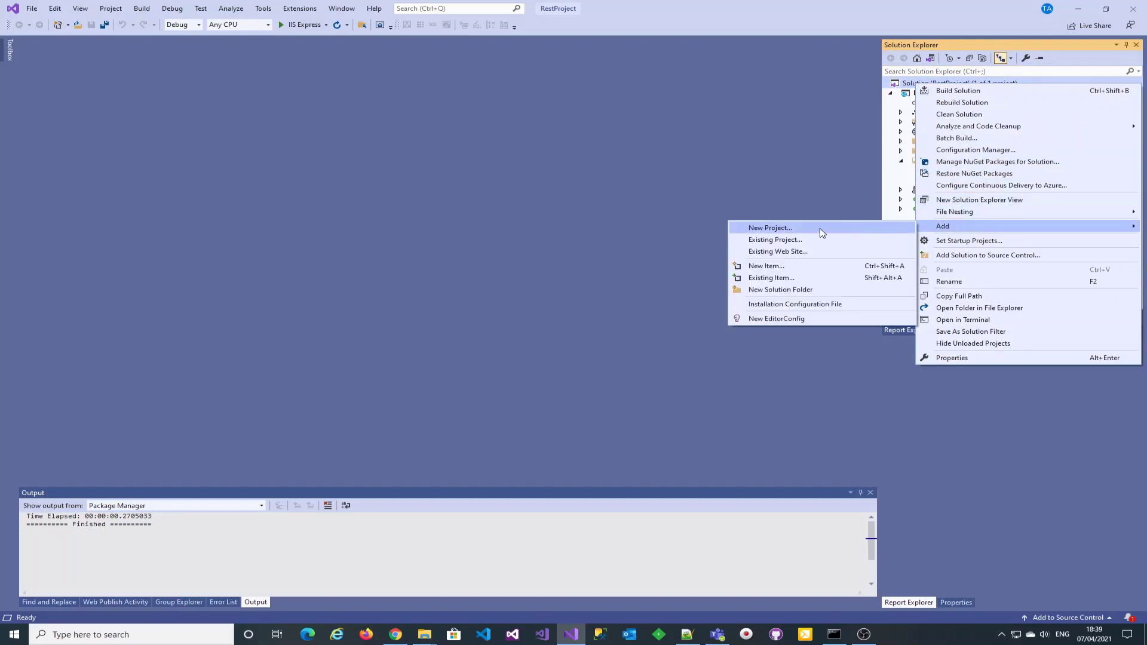
click(770, 228)
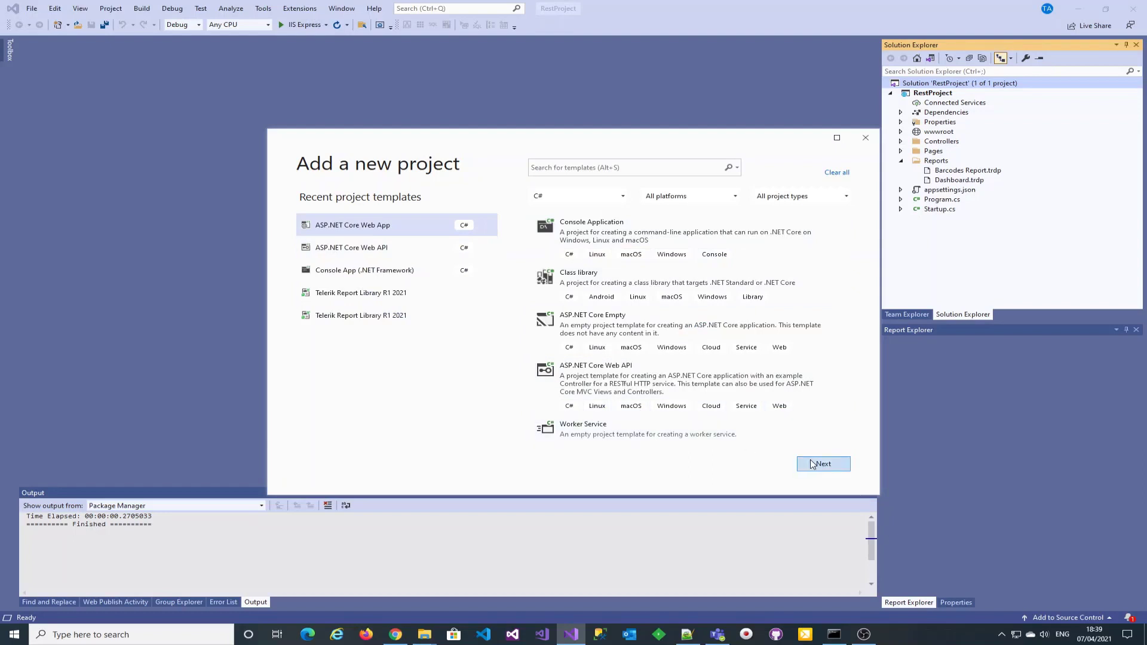
click(822, 464)
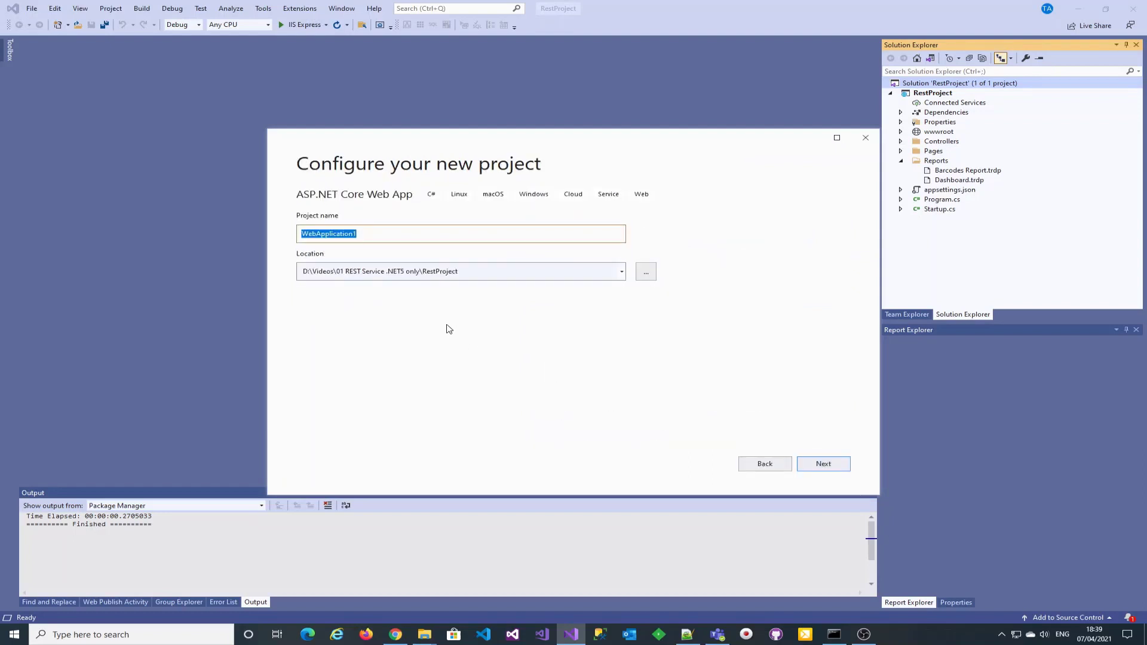
text(Html5Gi)
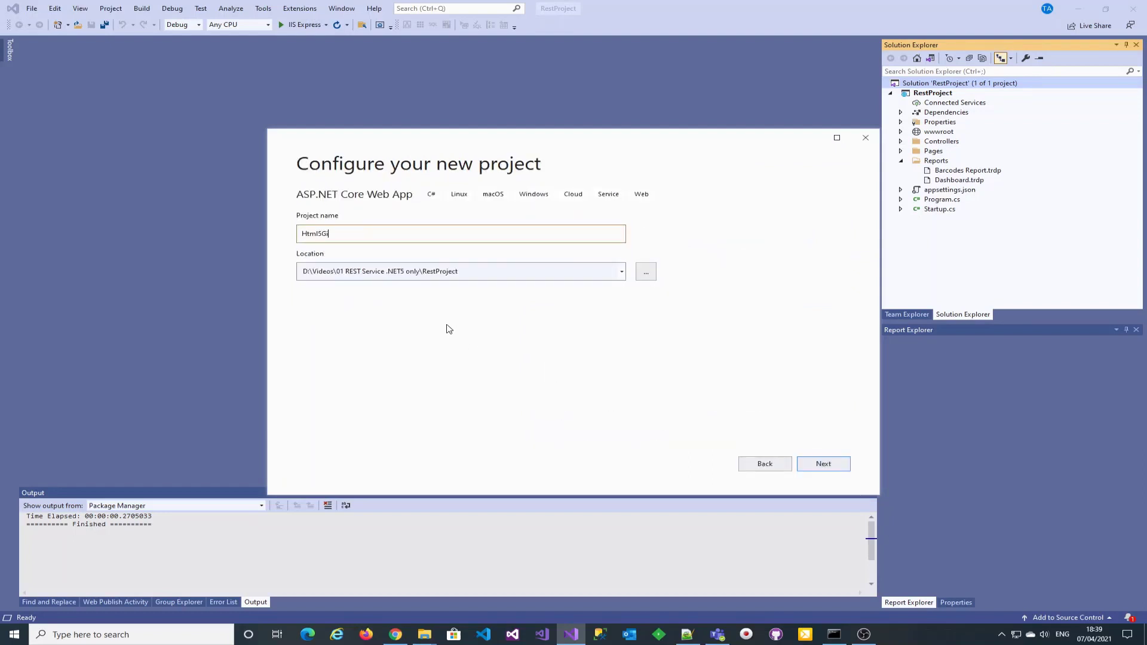
text(Vie)
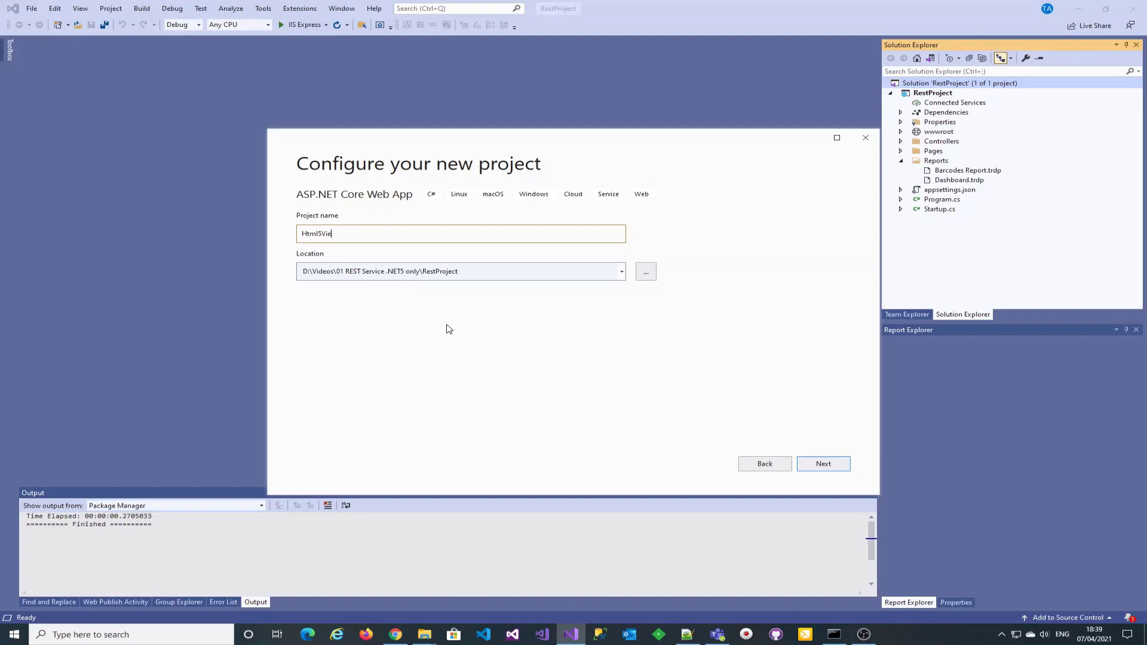
text(wer)
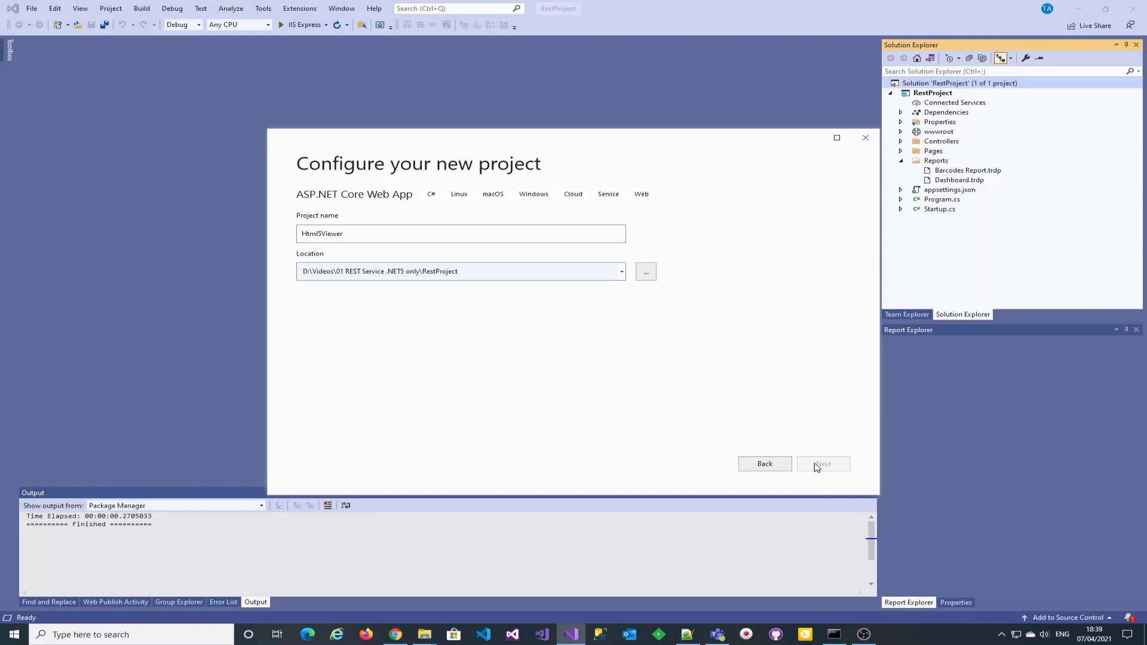
click(822, 463)
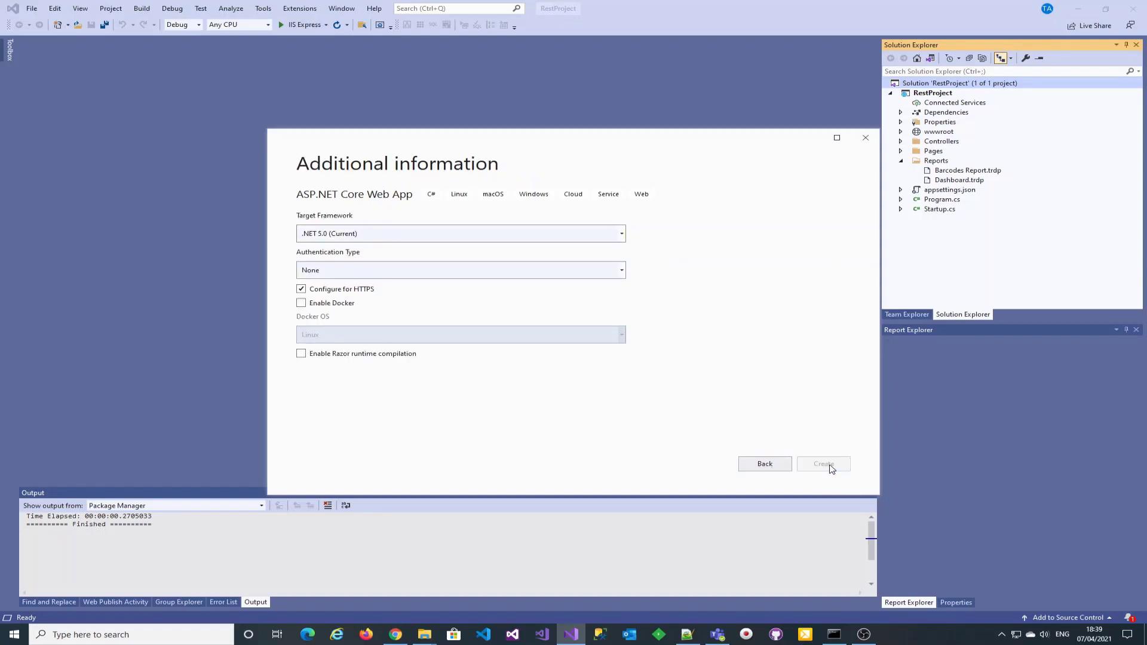
mouse_move(715, 341)
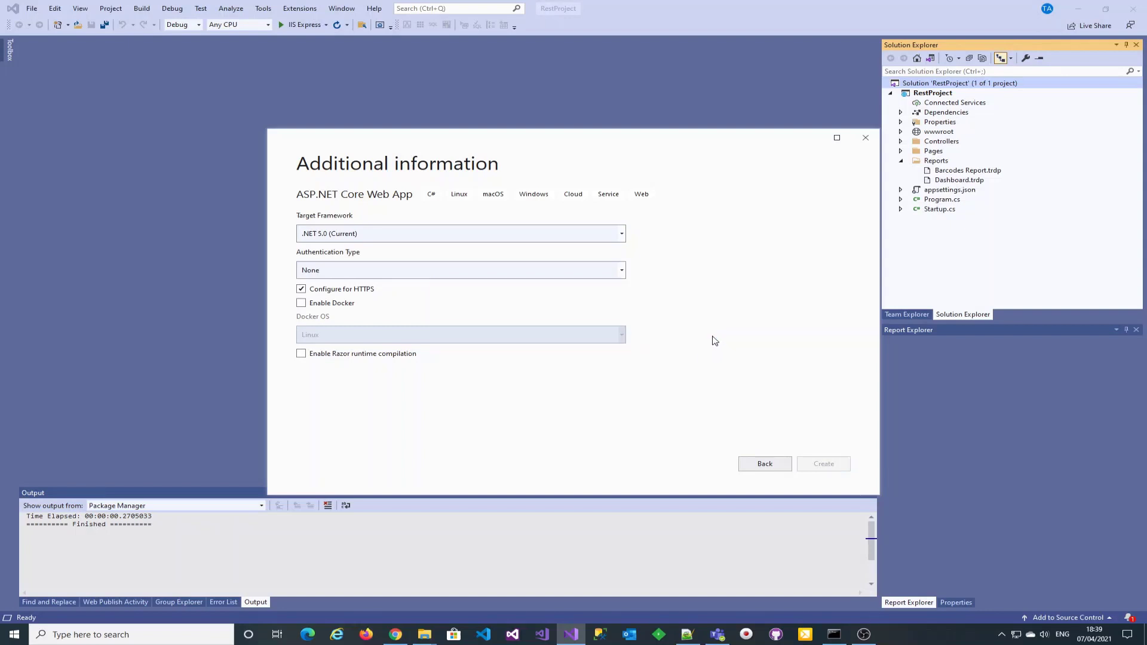
click(822, 463)
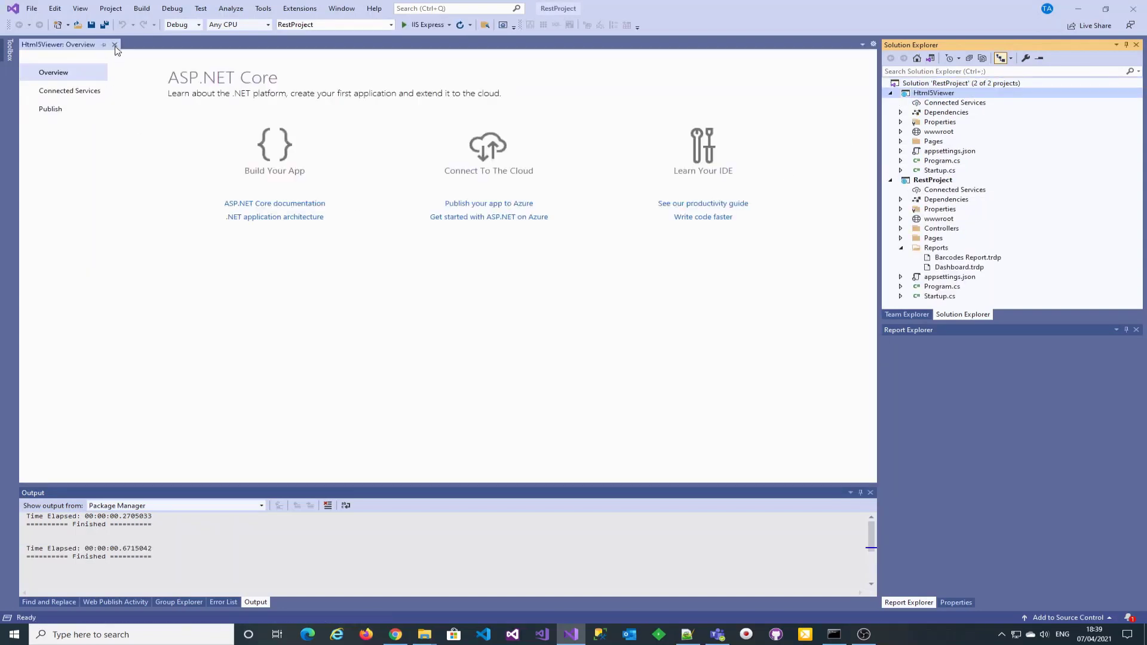
Close the project overview and look up app.UseStaticFiles in the Telerik docs.
click(394, 635)
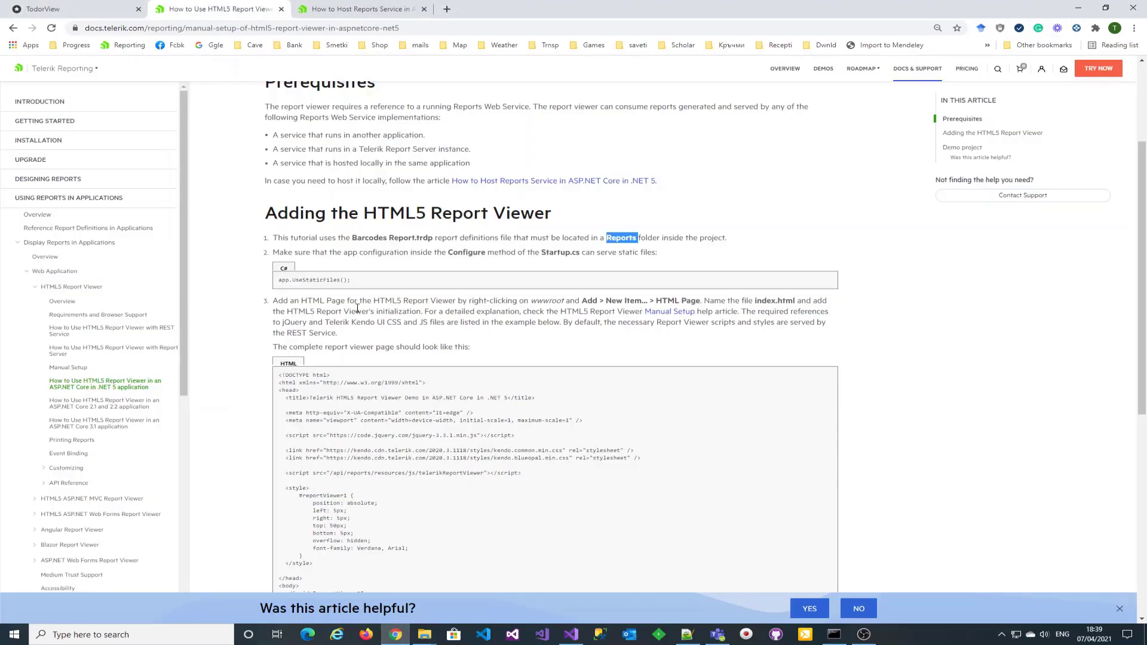
double_click(311, 281)
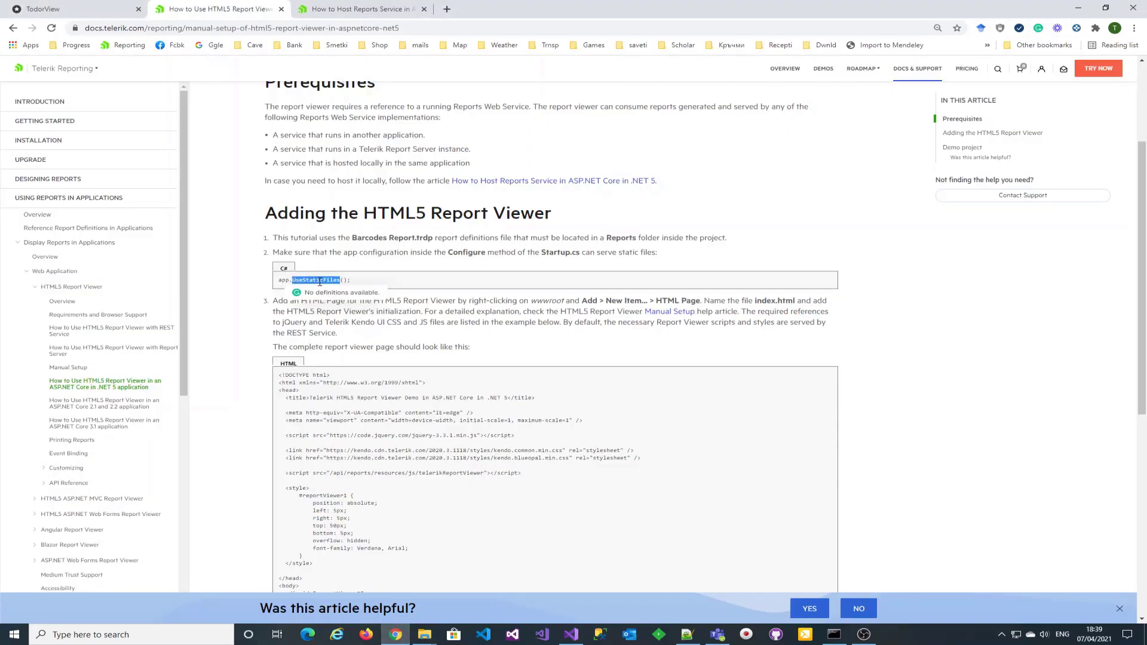
click(571, 634)
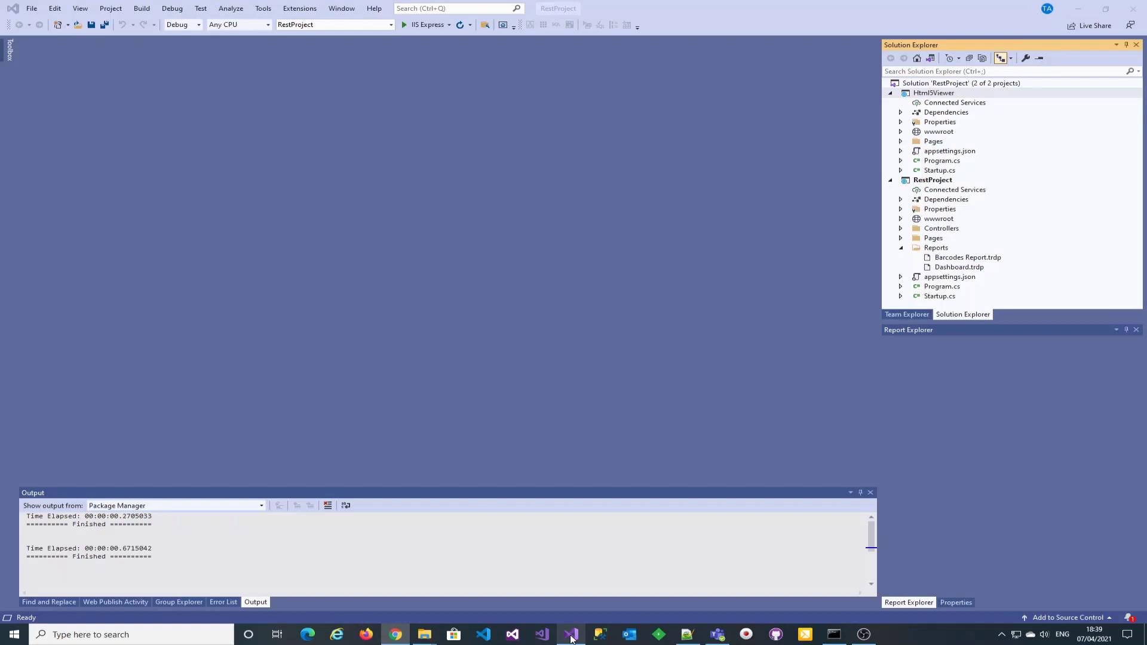
Collapse RestProject and open Html5Viewer's Startup.cs to check the Configure method.
click(940, 296)
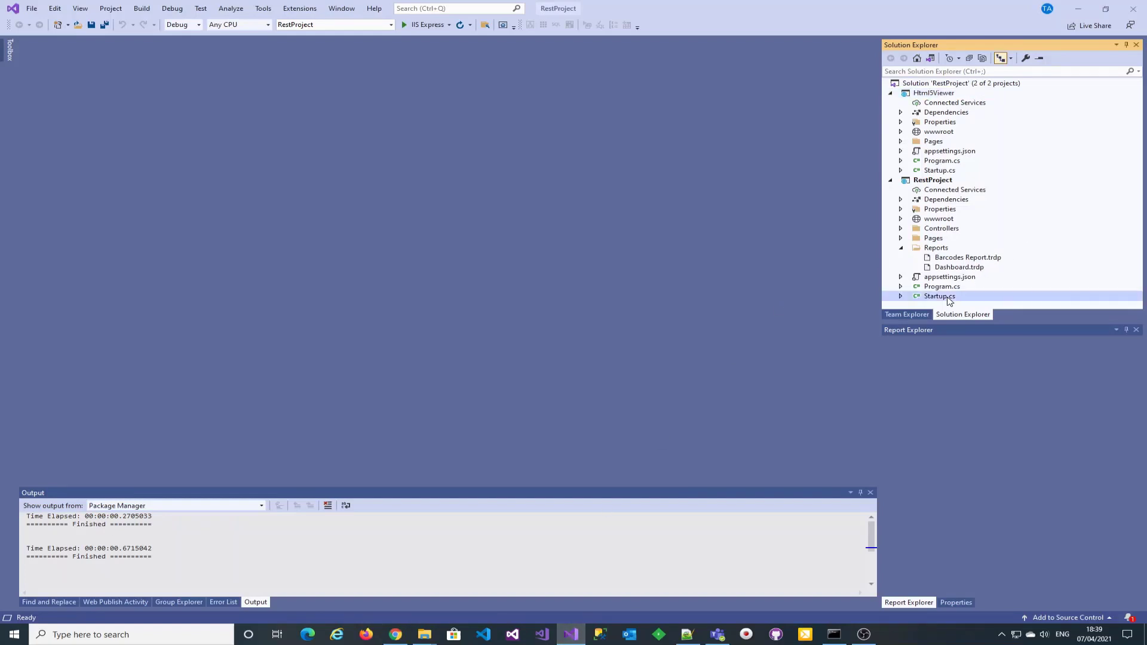
click(890, 180)
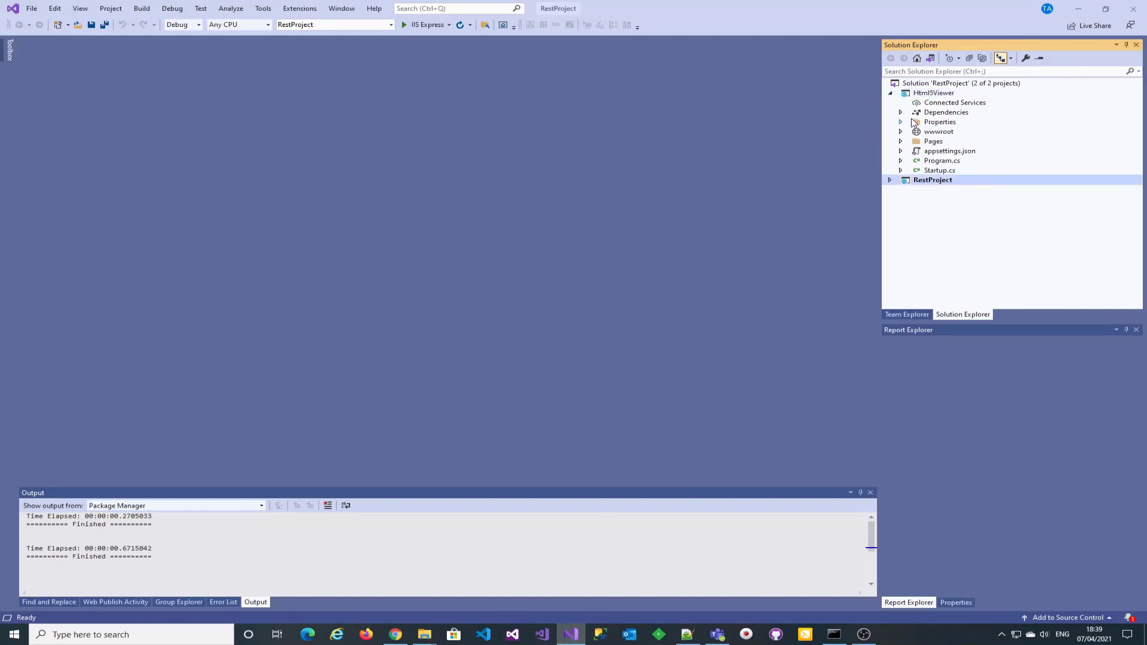
double_click(939, 169)
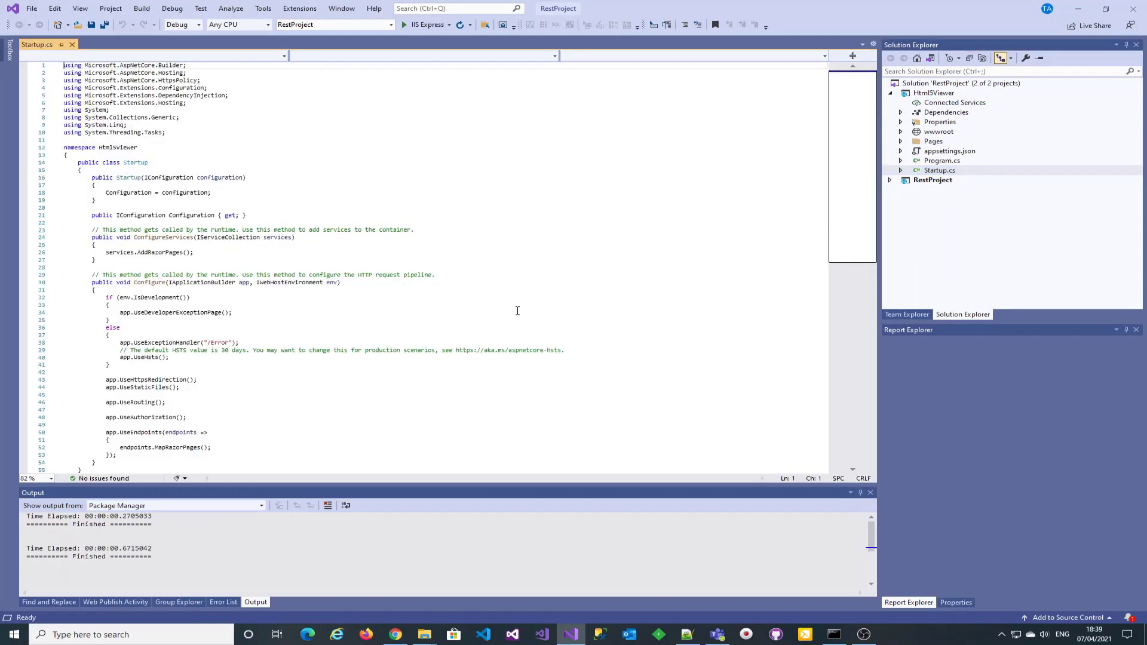
scroll(down, 3)
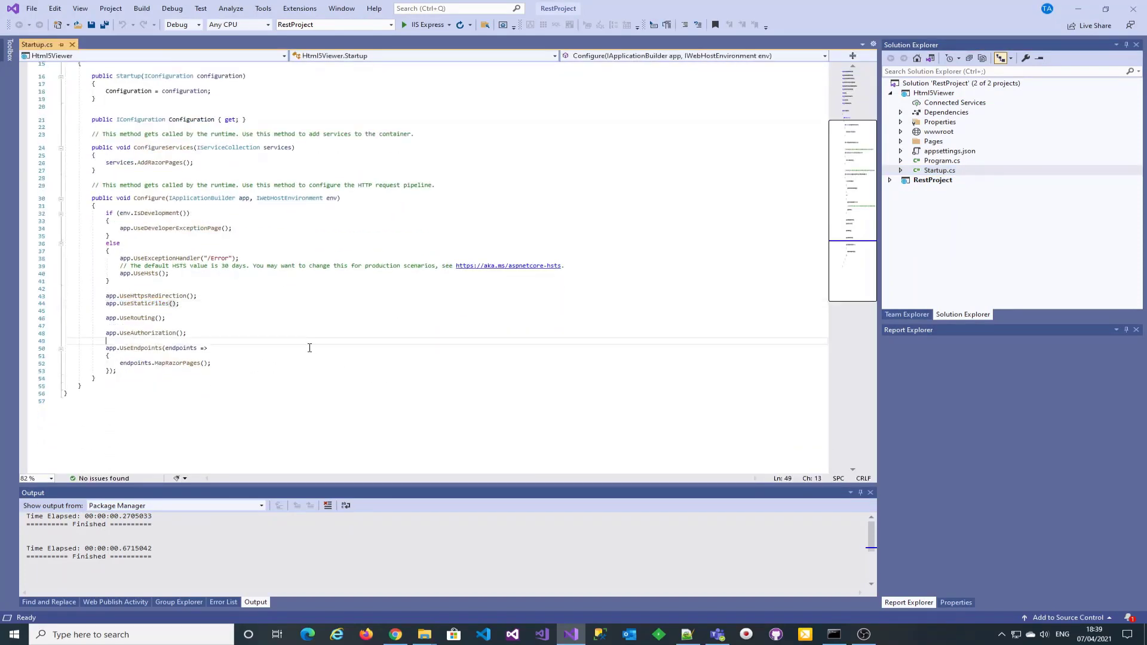
click(394, 634)
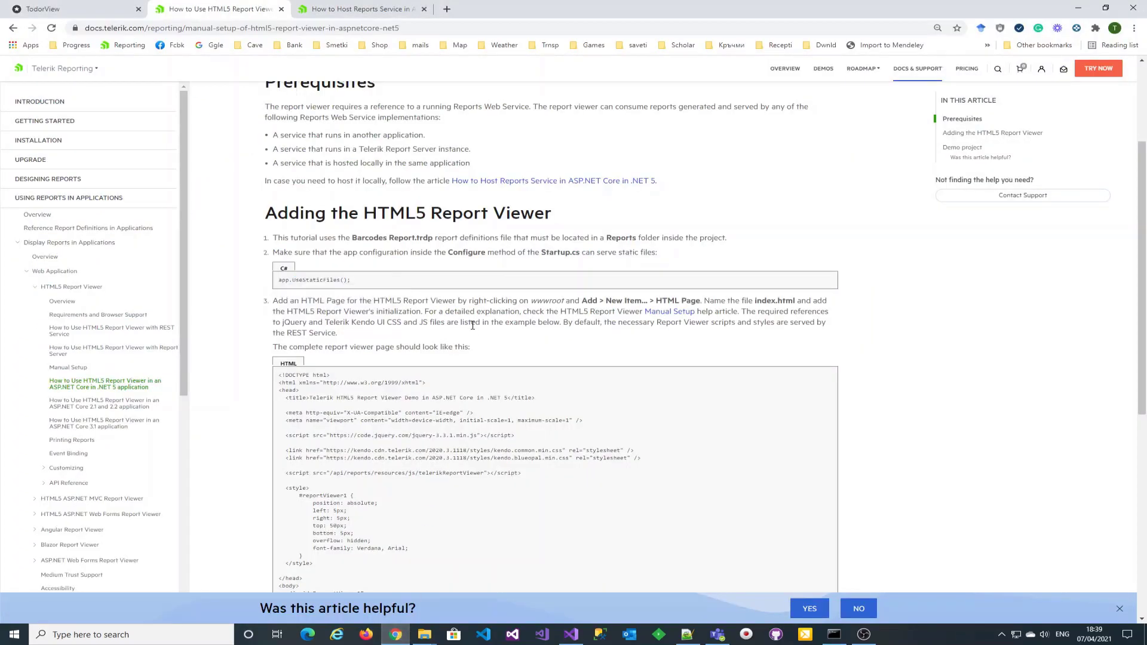
Copy the full index.html viewer listing from the docs and return to Visual Studio.
scroll(down, 3)
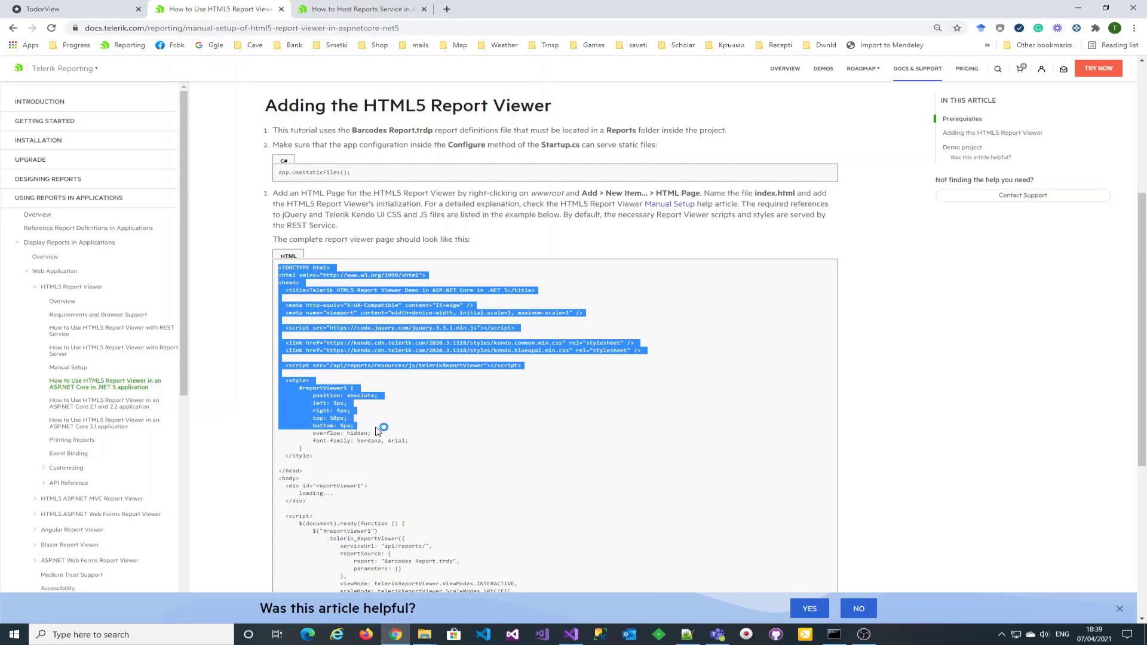
scroll(down, 3)
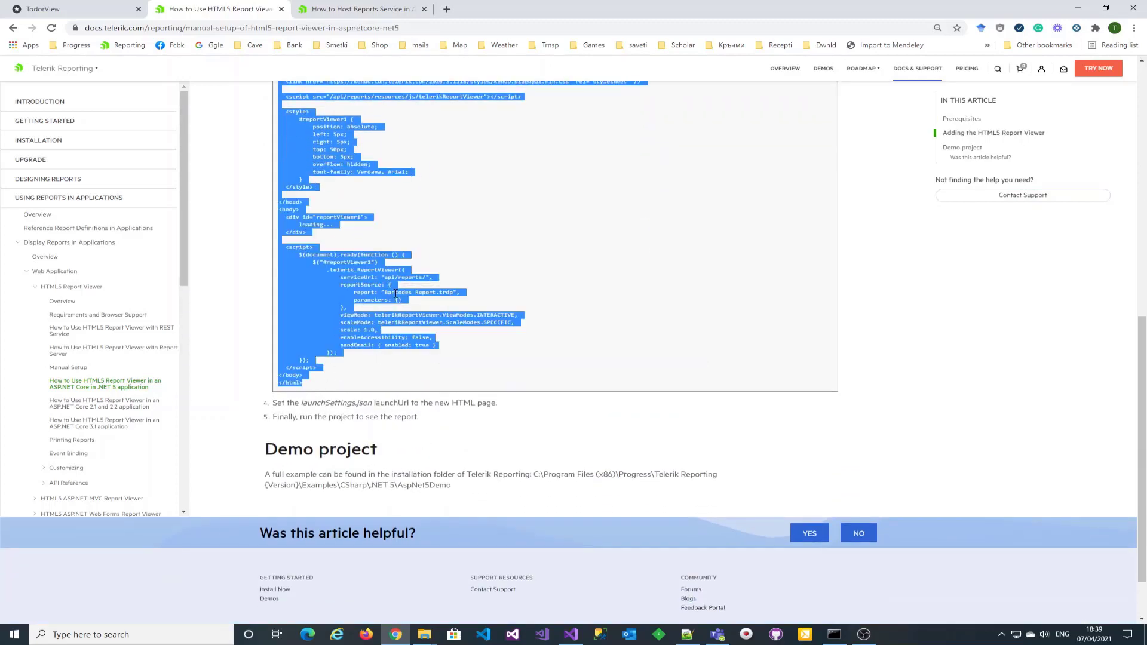
click(570, 634)
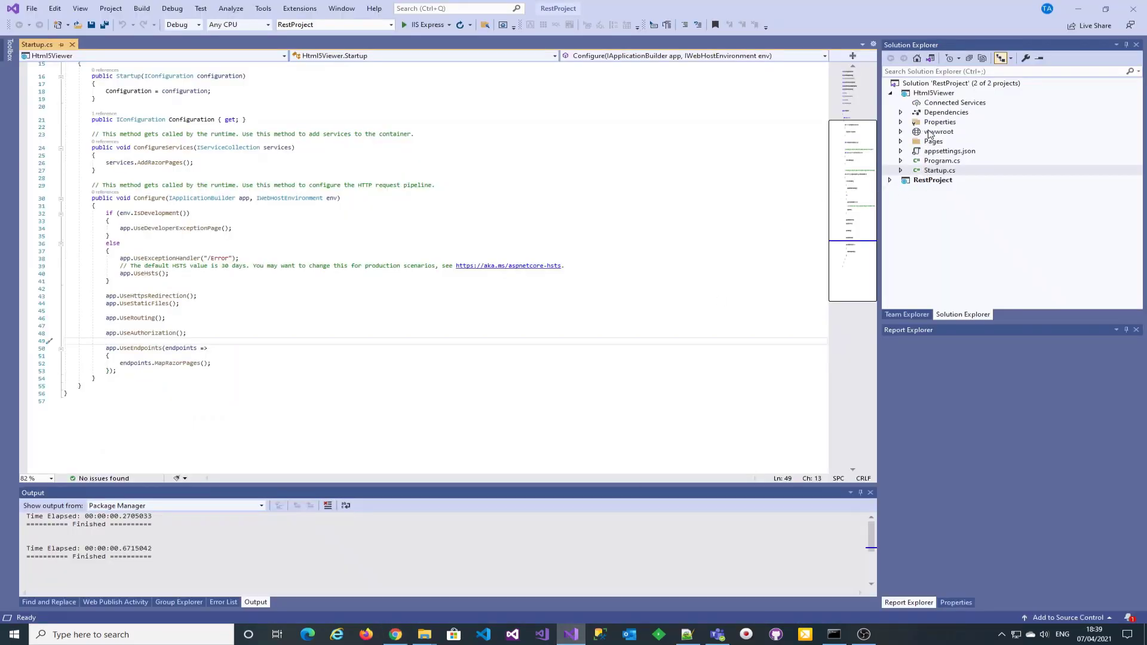
Add a new HTML Page named index to the wwwroot folder.
right_click(939, 130)
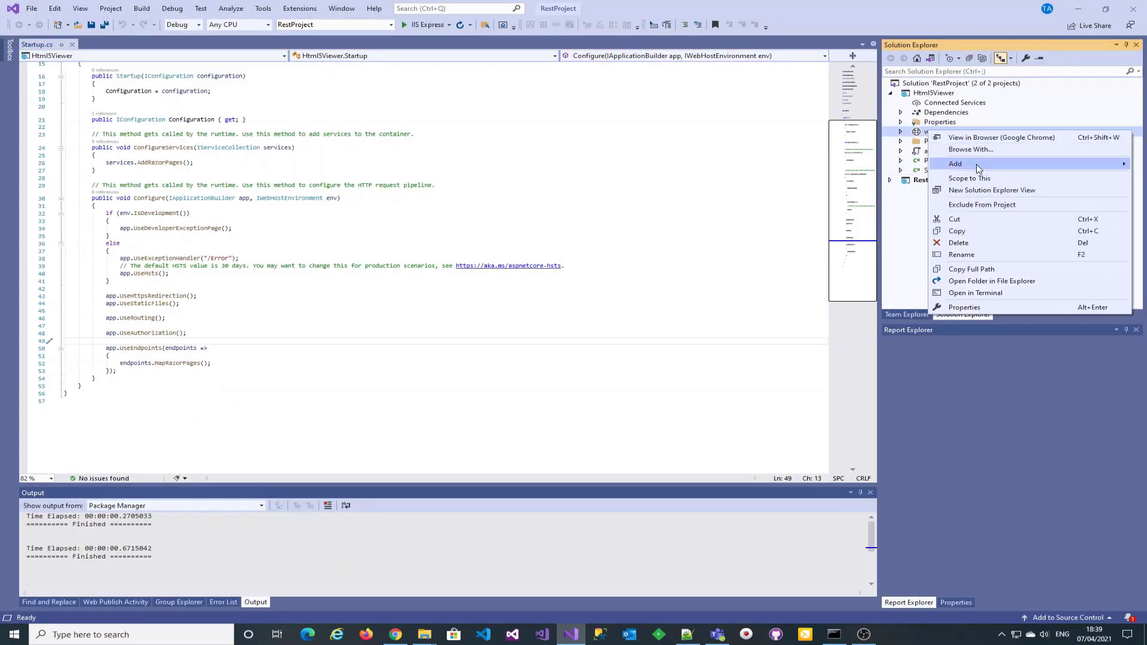
click(956, 163)
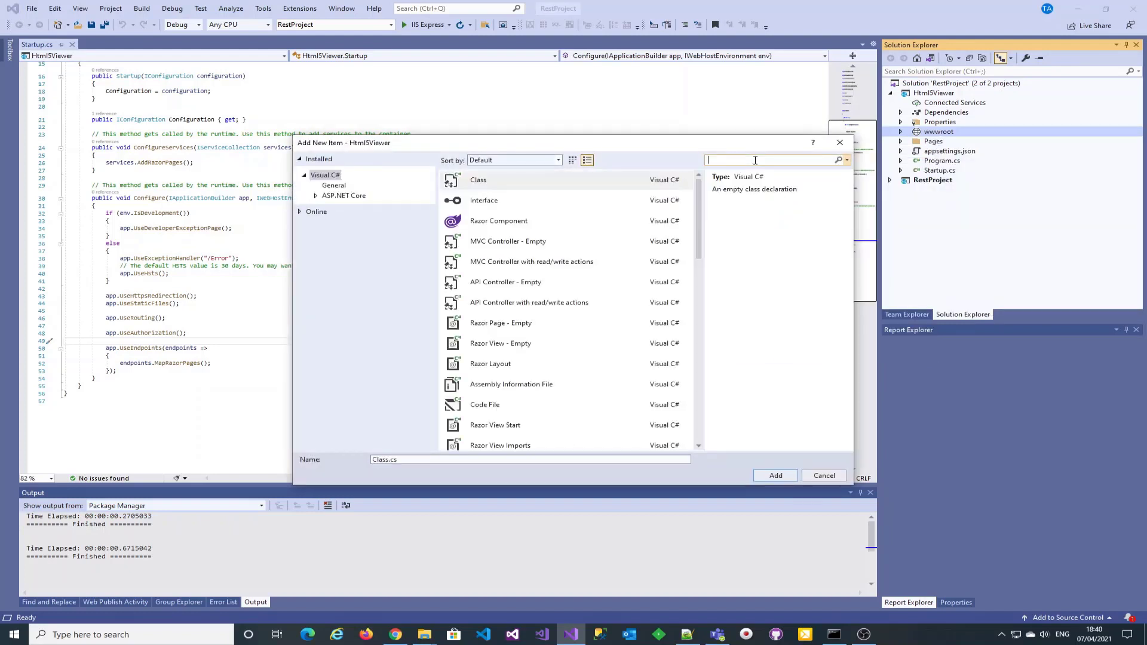
text(html)
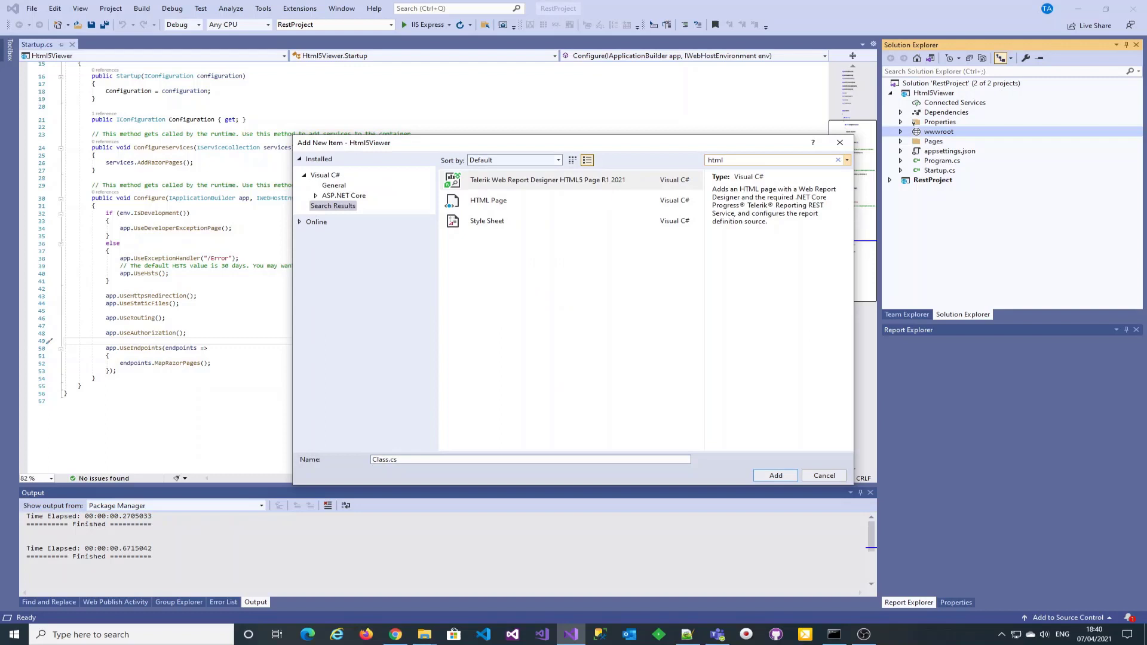
click(489, 200)
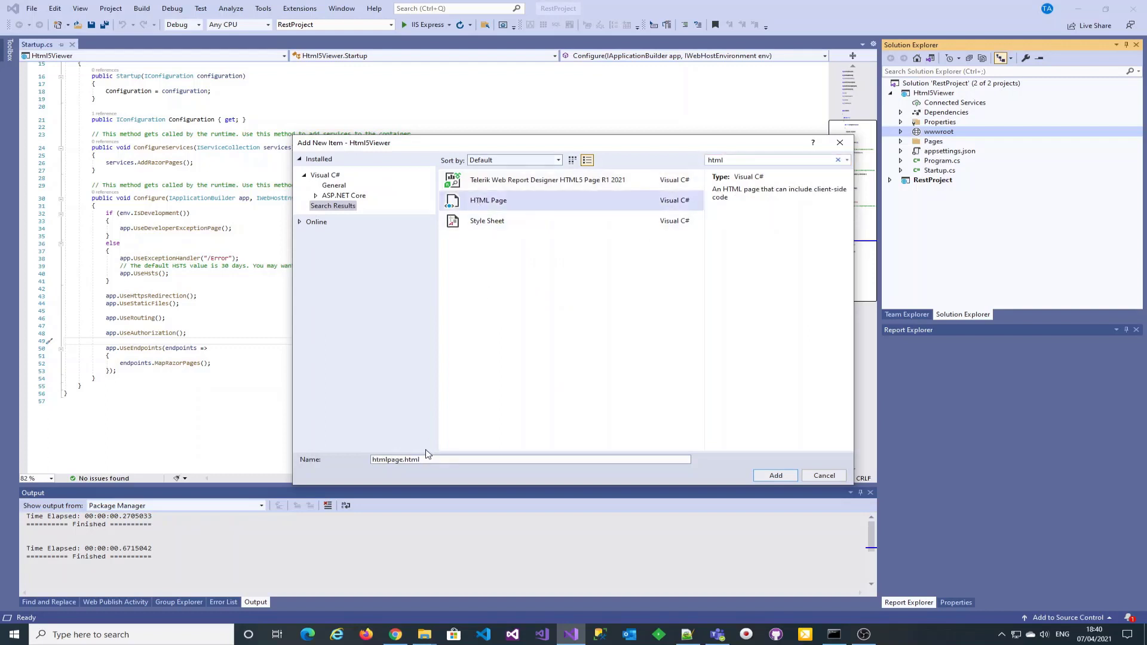
text(ind)
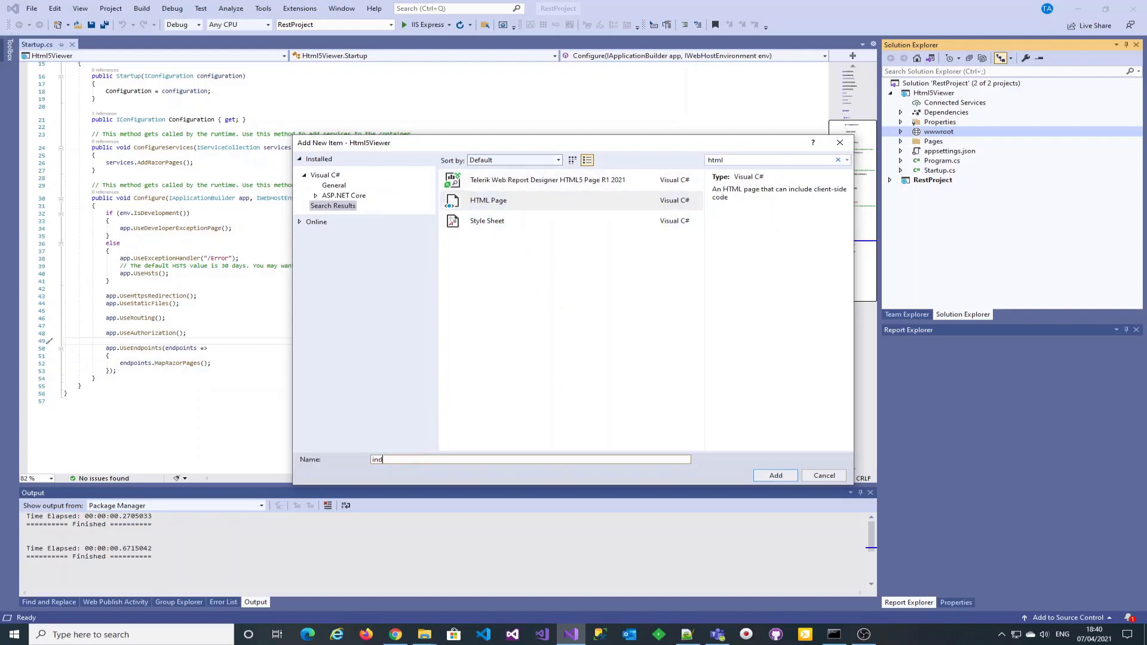
text(ex)
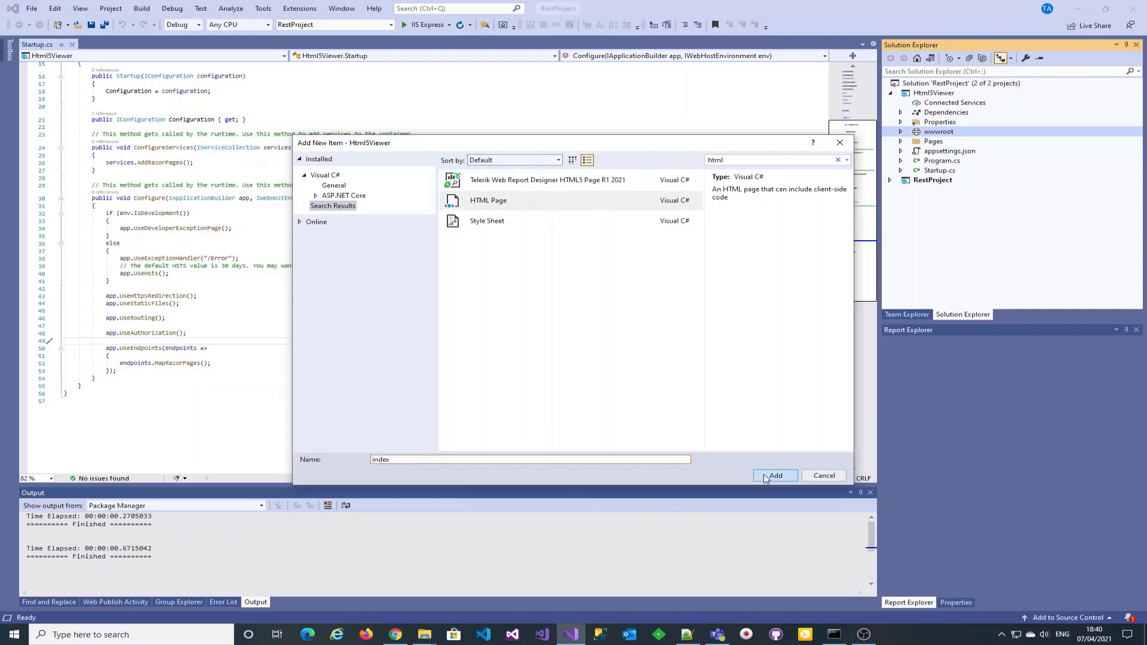
click(774, 476)
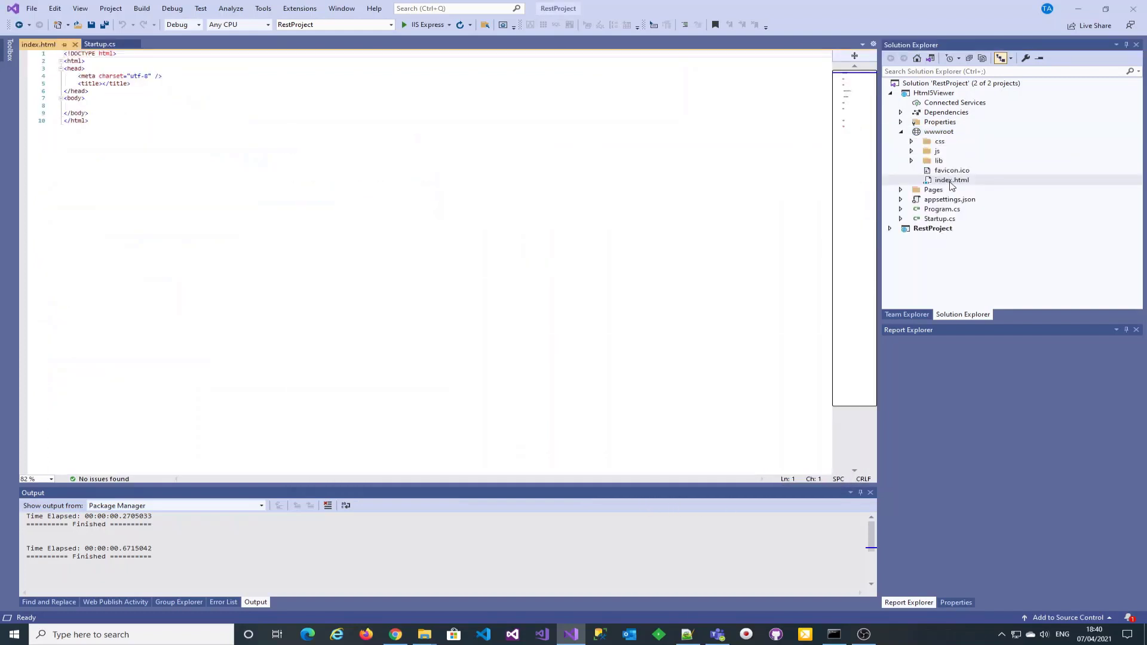
Replace index.html's default markup with the pasted HTML5 Report Viewer code.
click(196, 137)
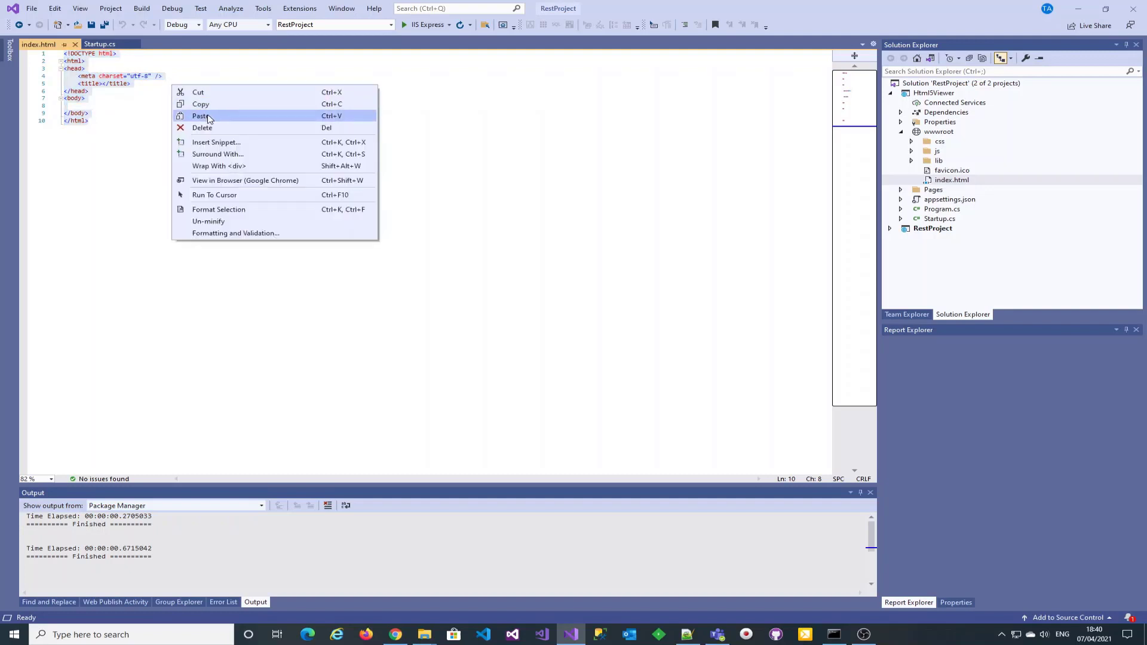
click(202, 115)
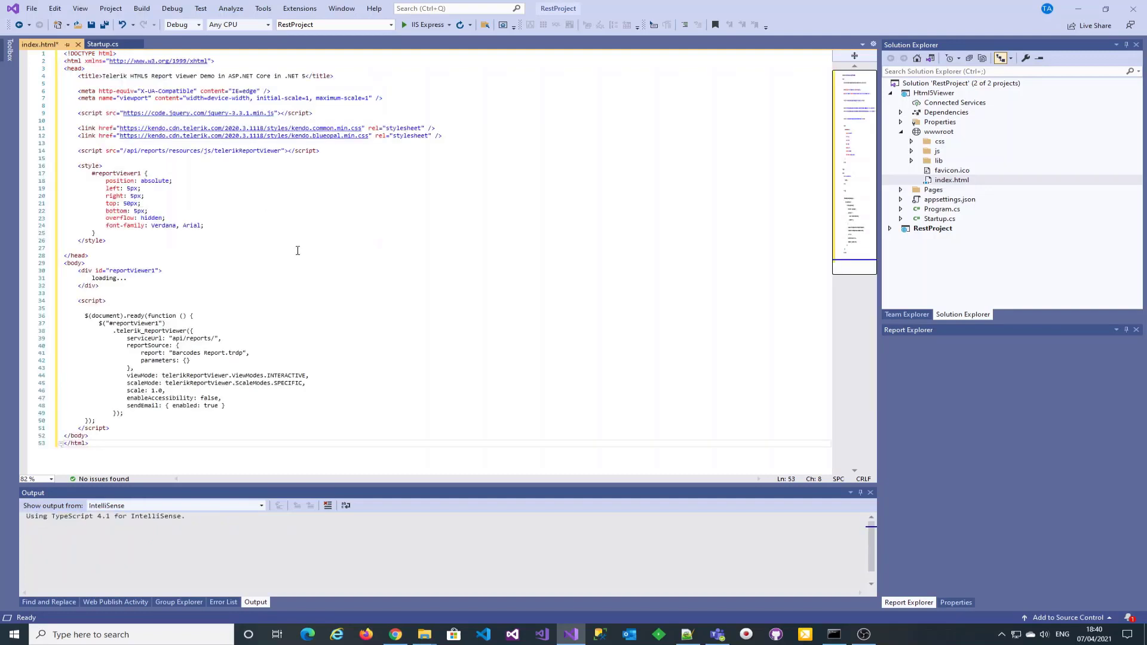
click(207, 338)
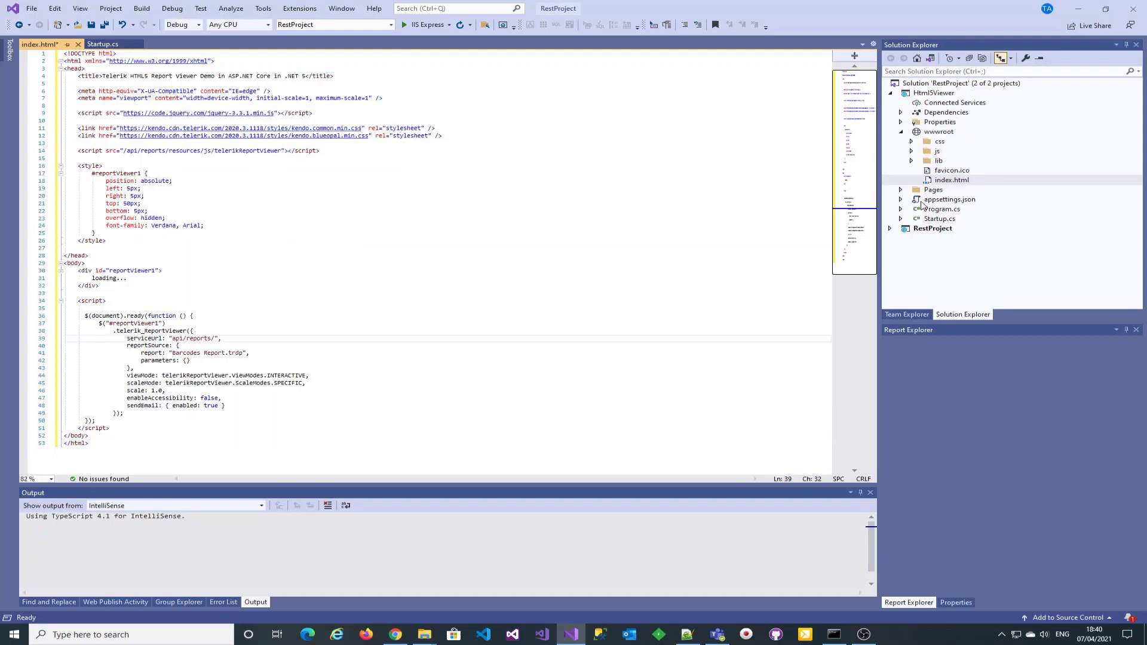
right_click(932, 228)
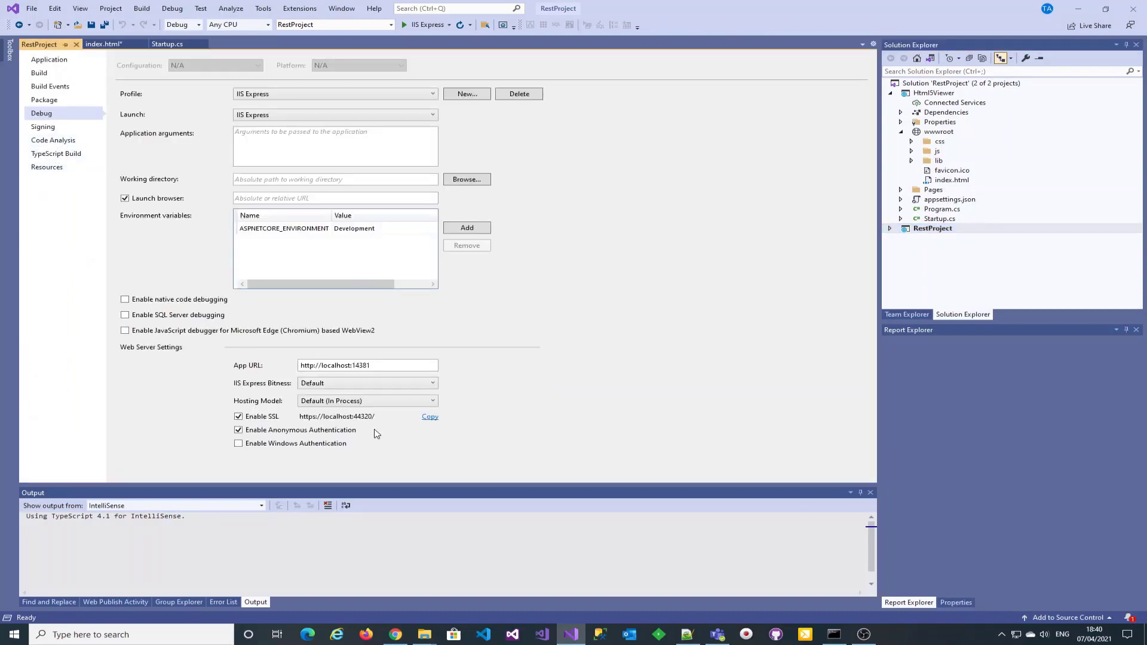
mouse_move(421, 425)
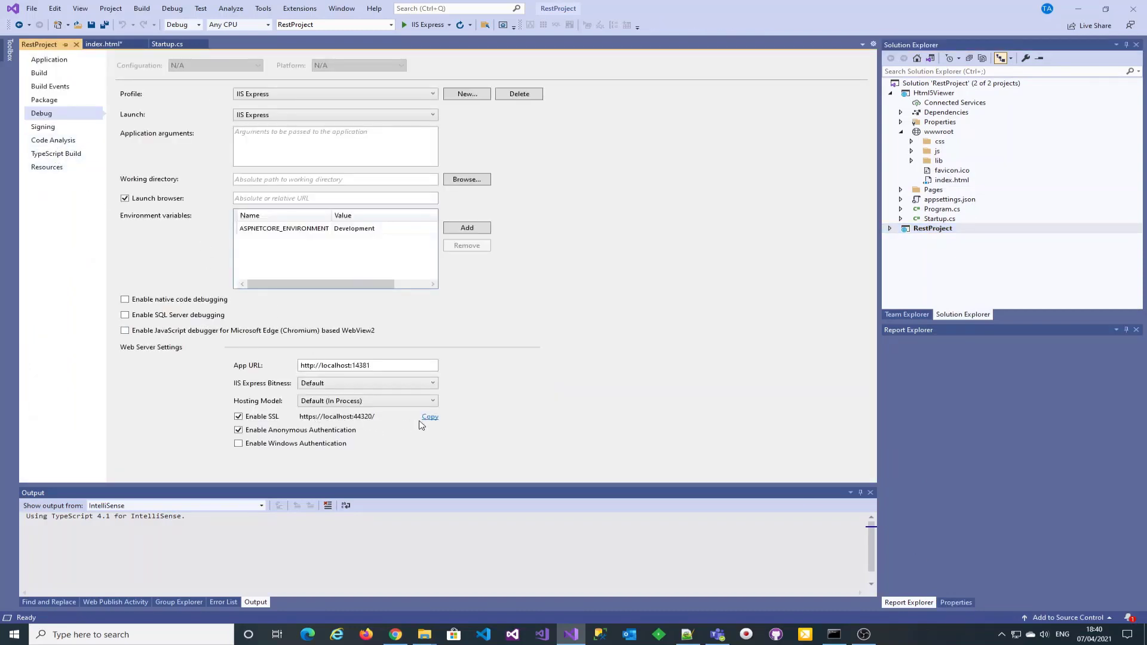
mouse_move(640, 414)
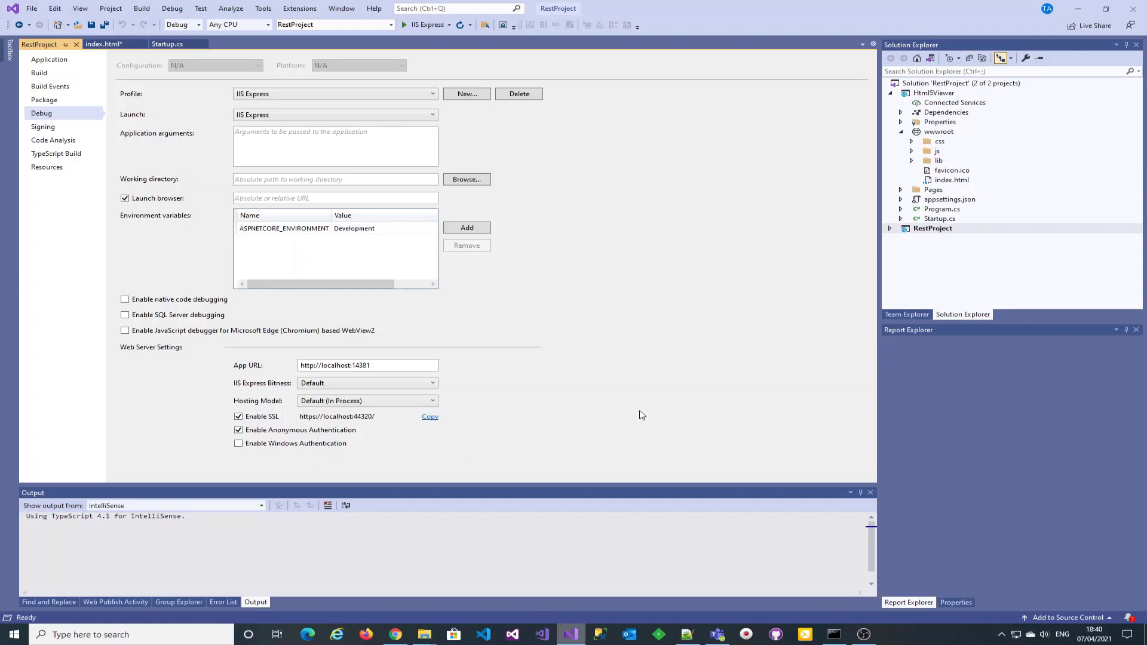
click(104, 44)
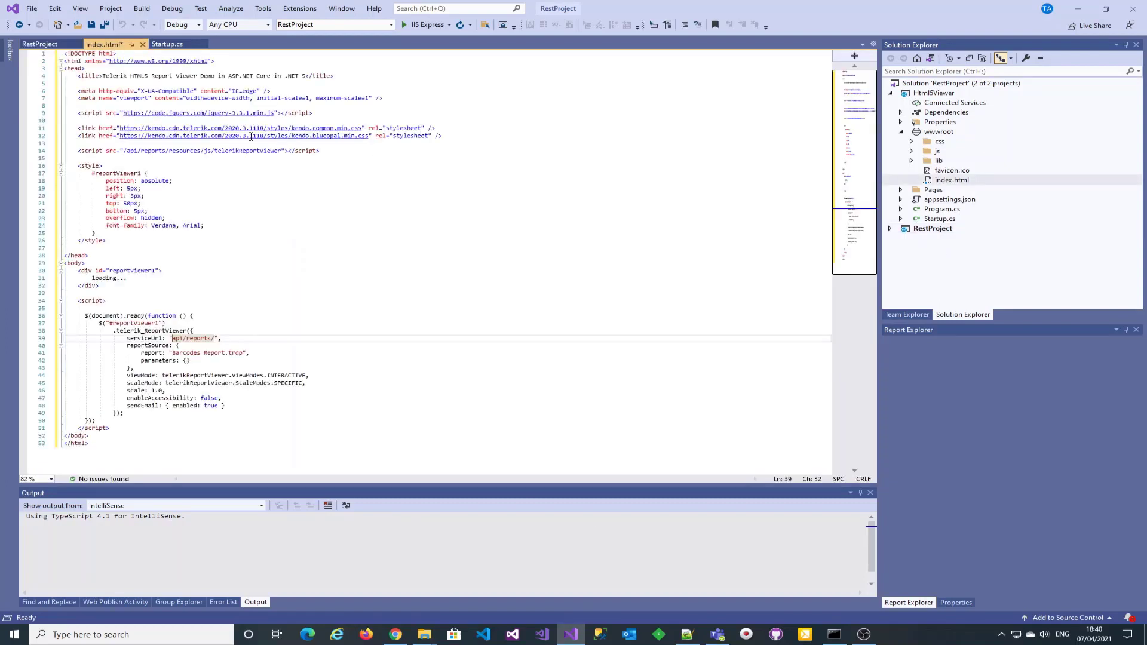
right_click(176, 345)
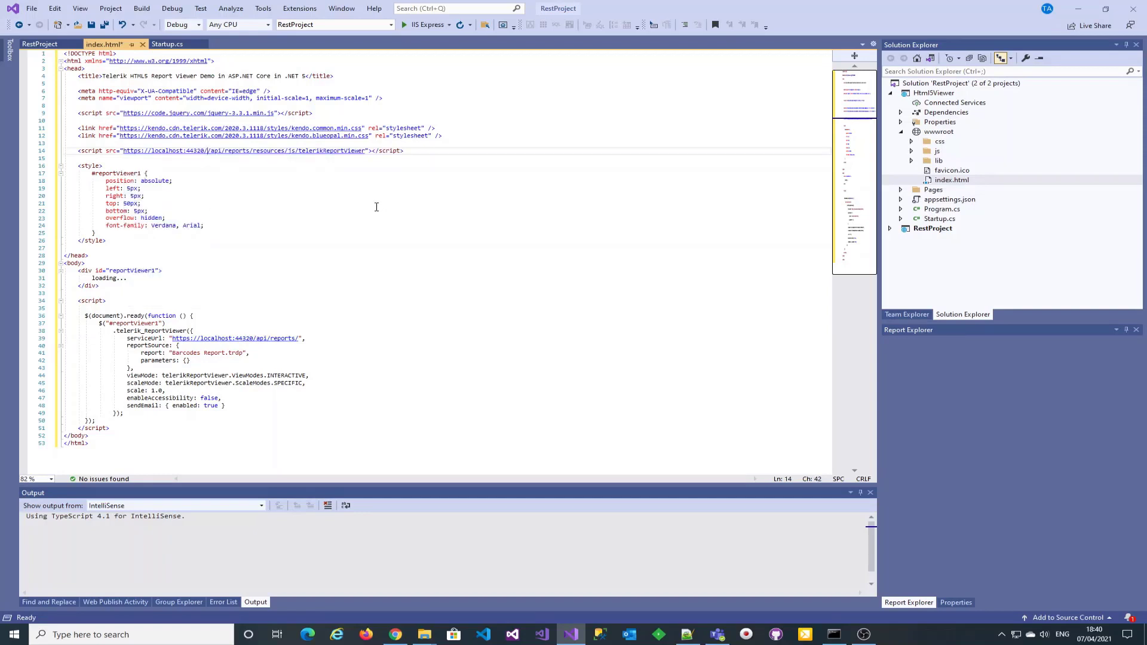
click(209, 167)
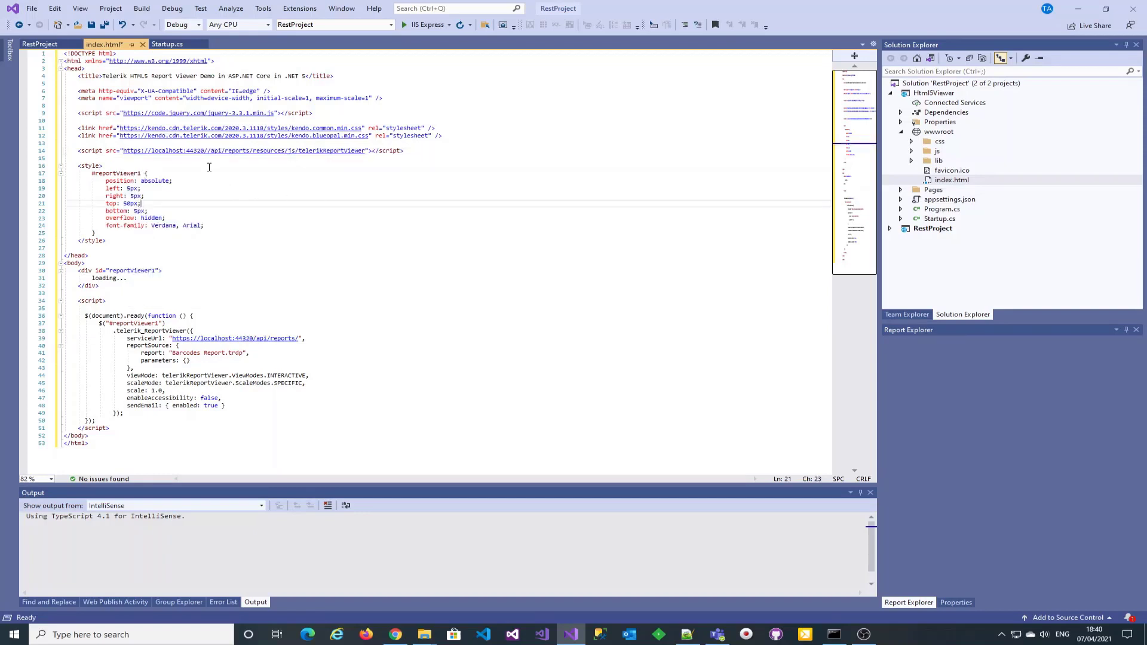
click(222, 151)
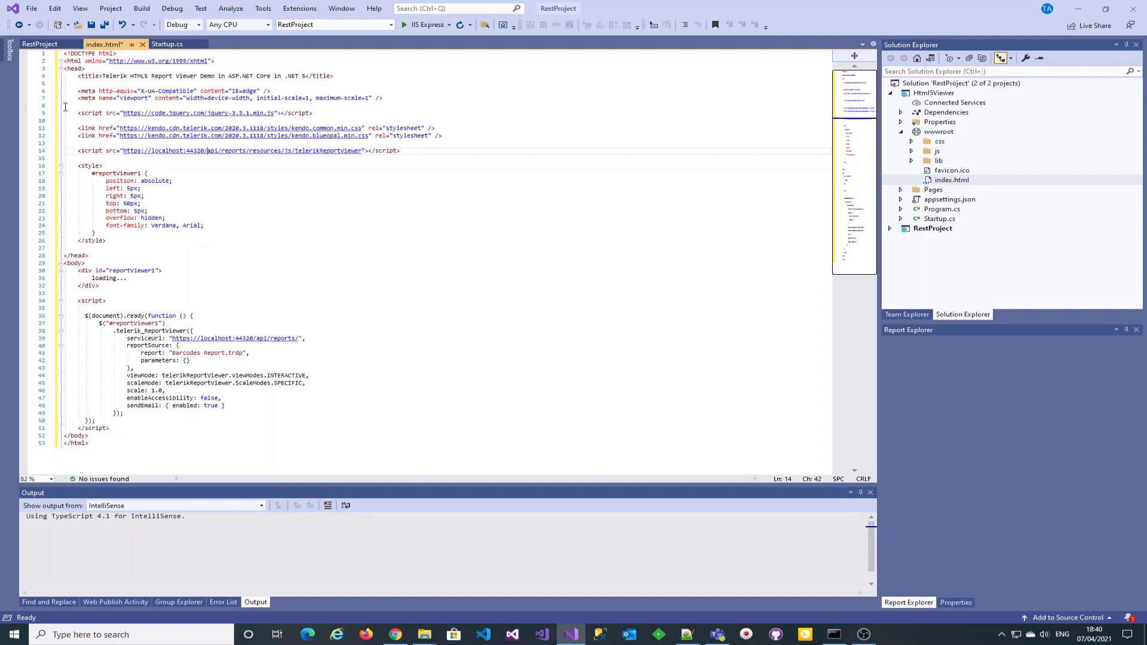
Save index.html and review the remaining documentation steps.
key(ctrl+s)
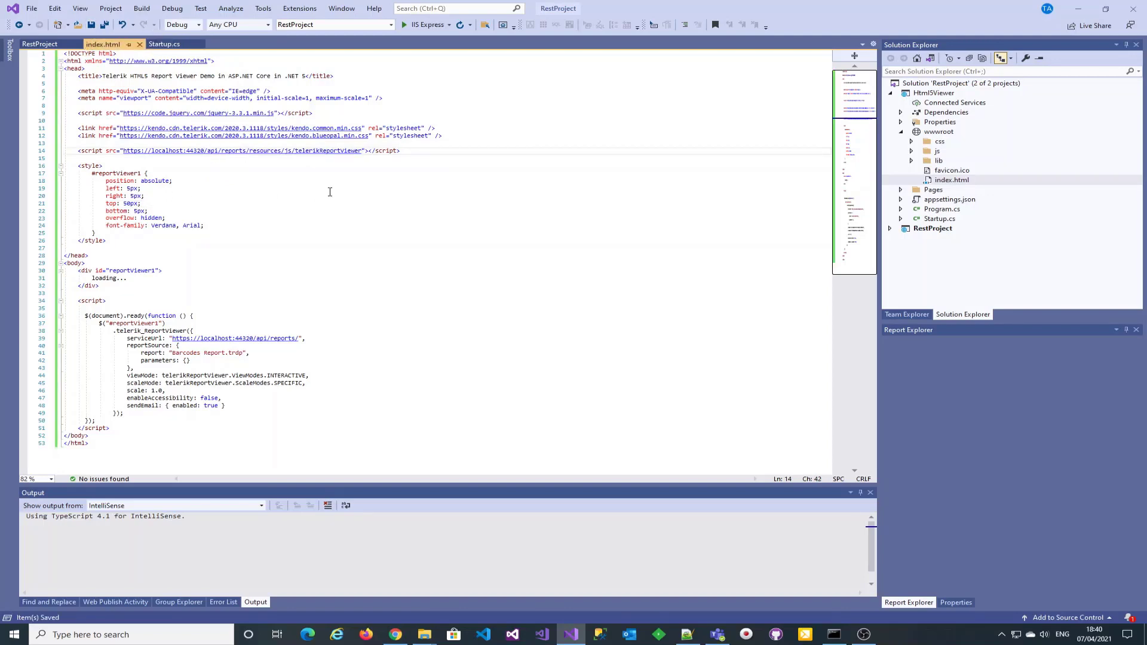
click(393, 634)
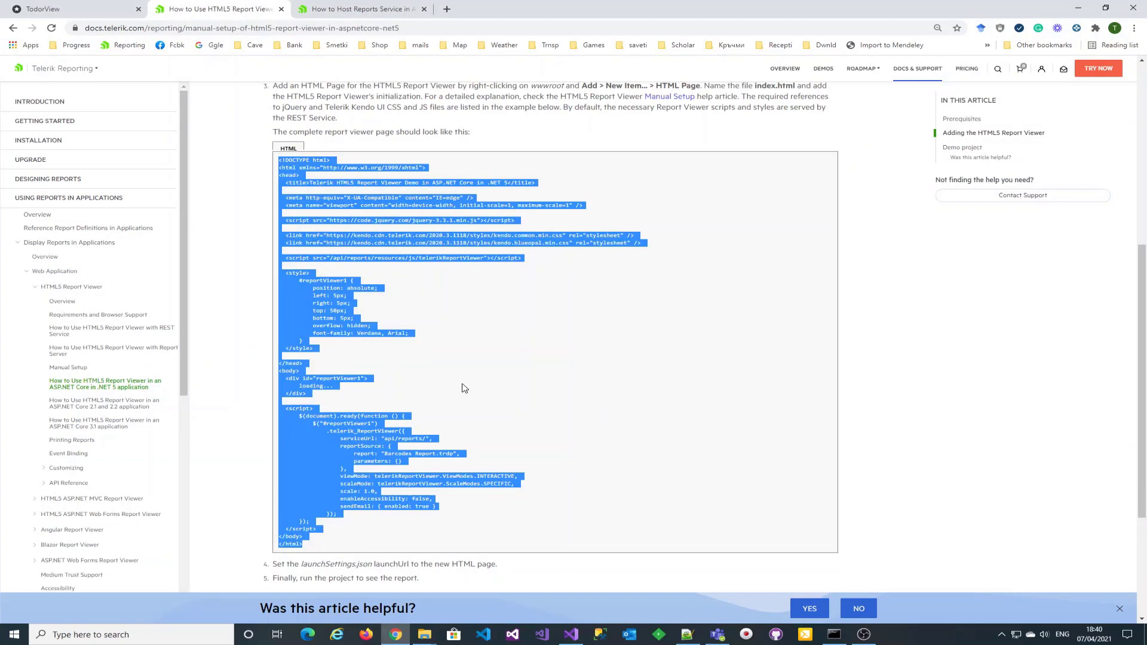
scroll(down, 3)
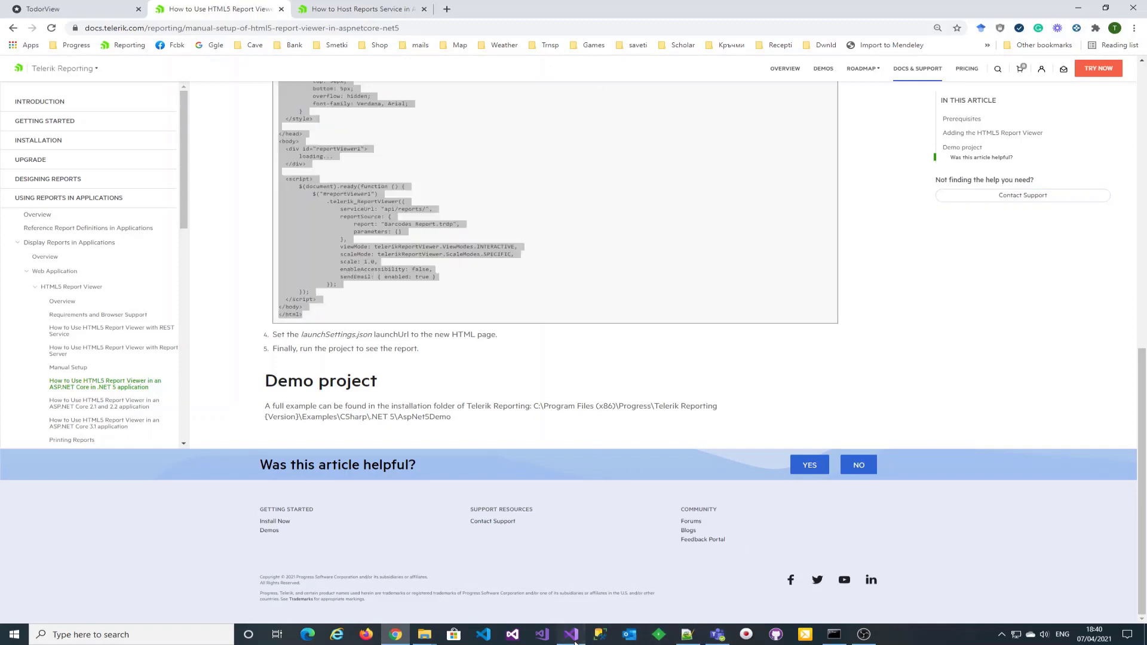
click(570, 635)
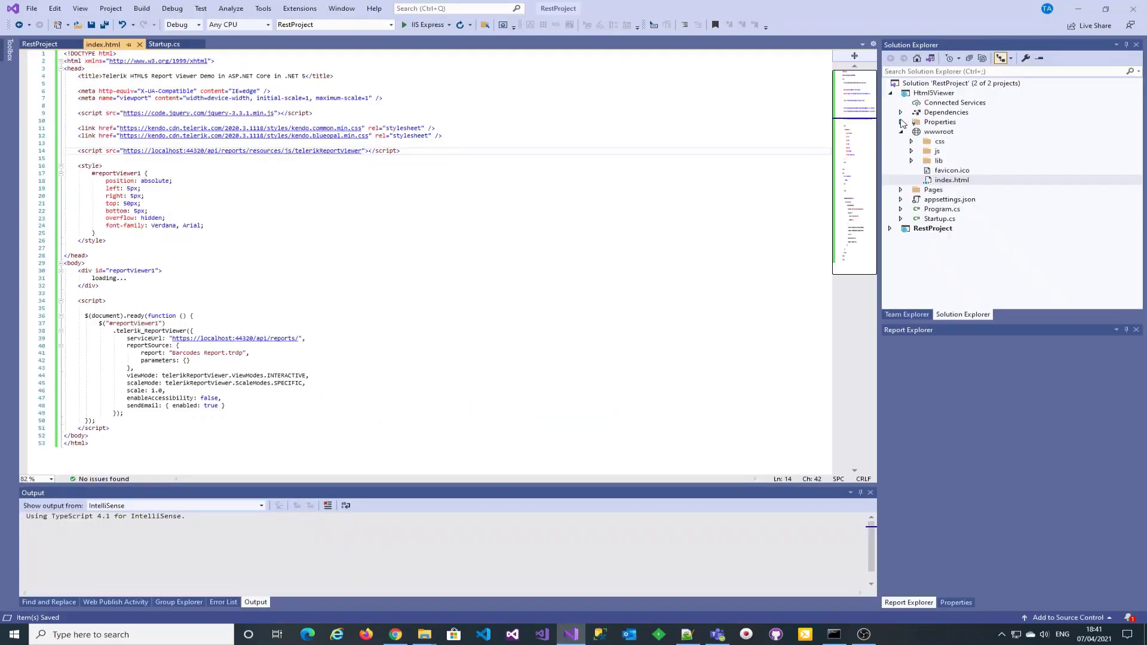
Set the IIS Express launchUrl to index.html in launchSettings.json, save, and close it.
click(902, 122)
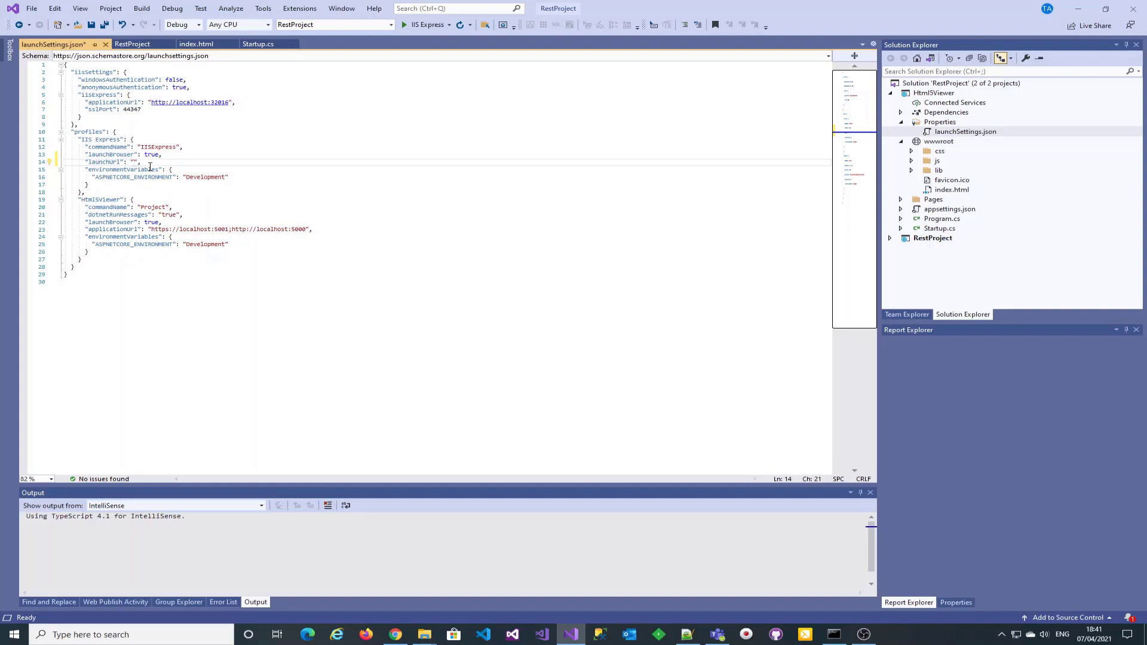
text(index.html)
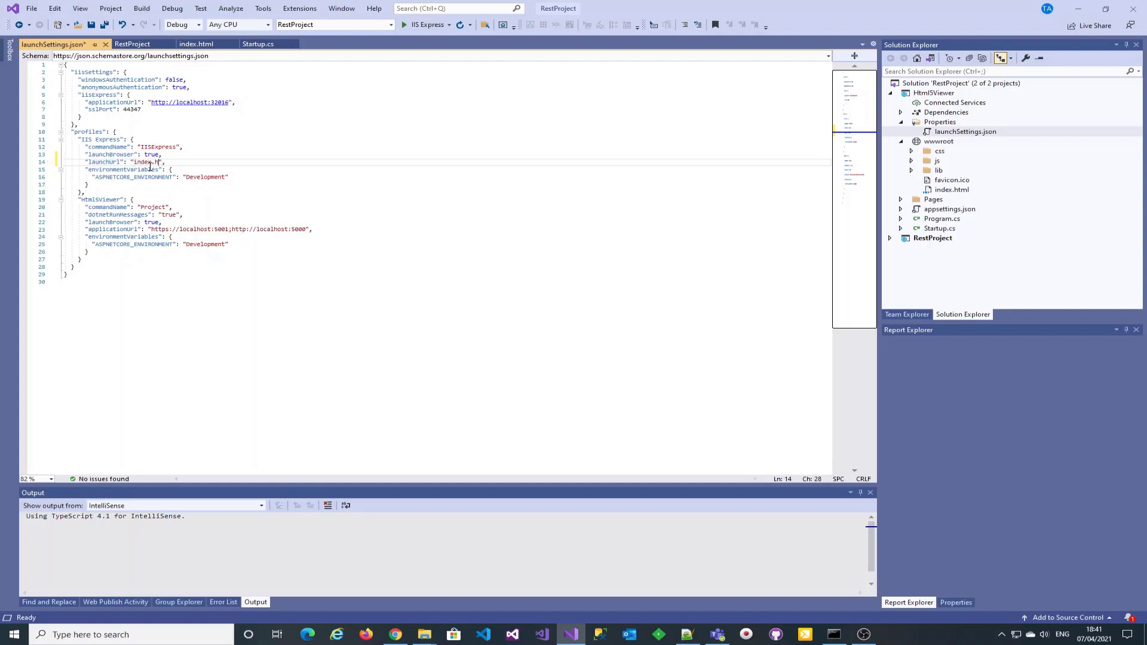
text(tml)
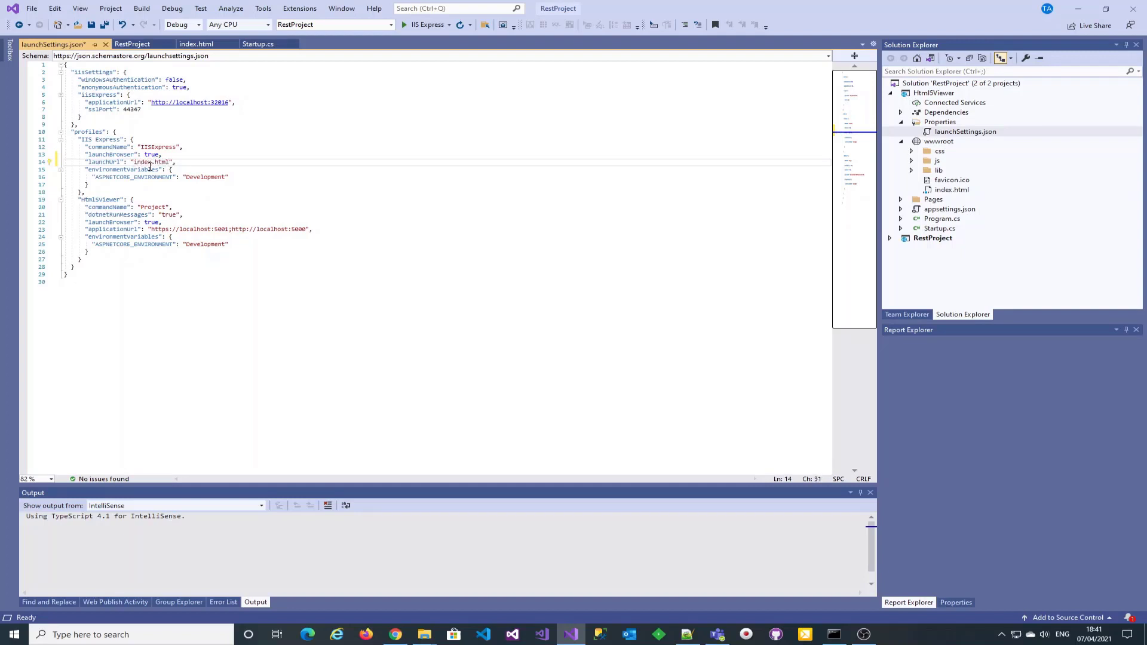
key(ctrl+s)
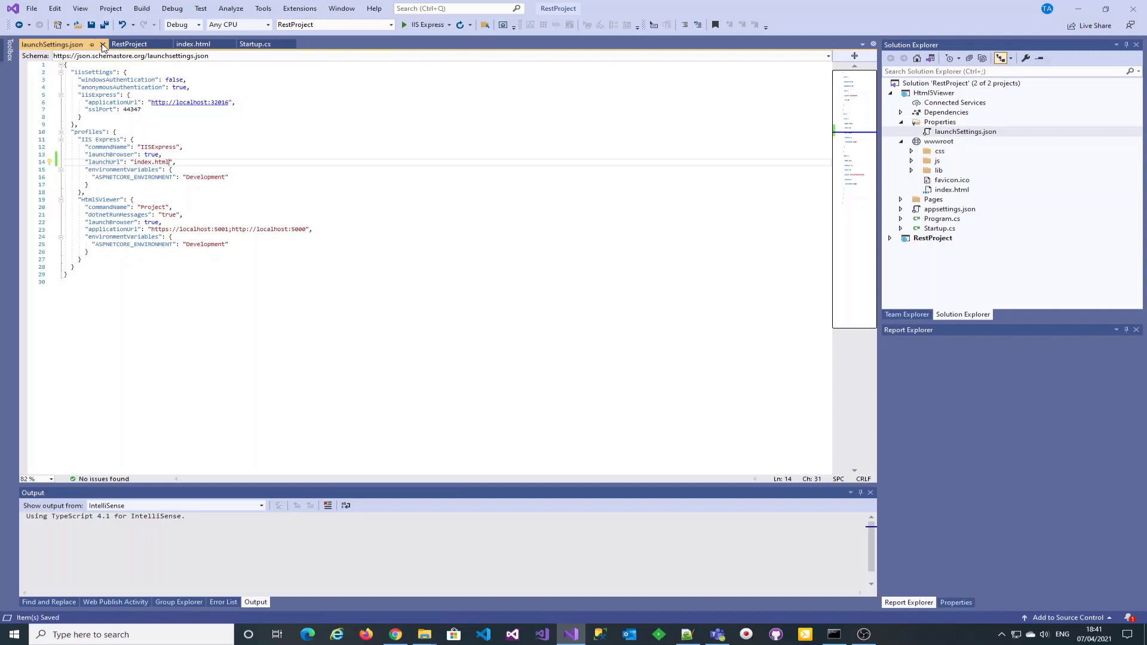
click(92, 44)
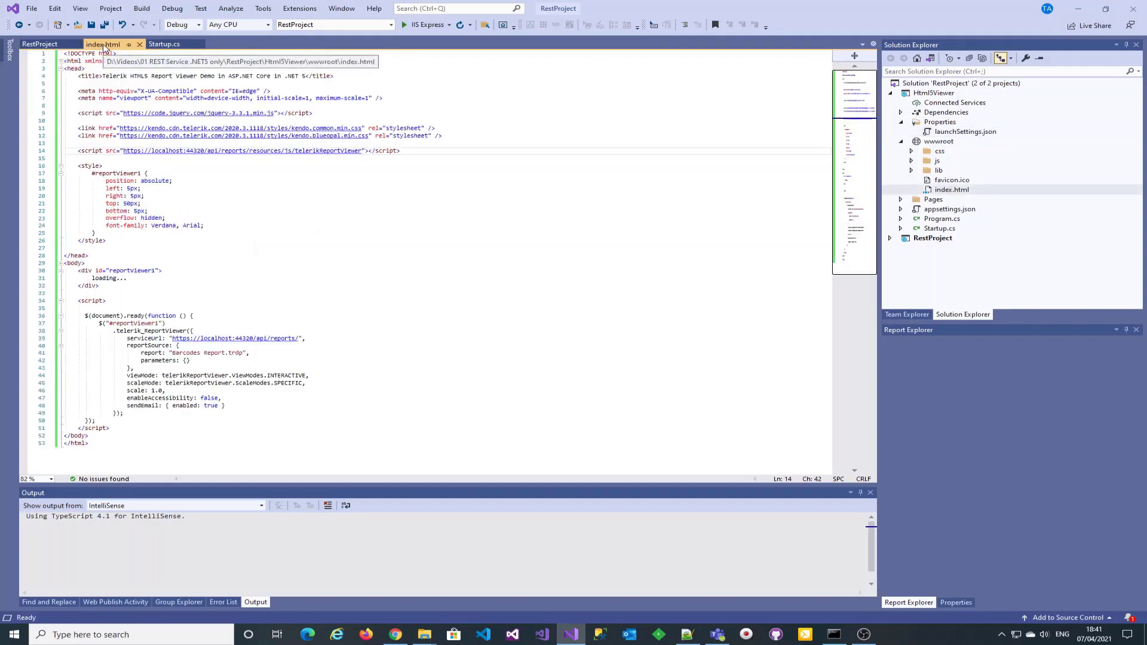
Make RestProject and Html5Viewer start together as multiple startup projects, and save index.html.
click(110, 8)
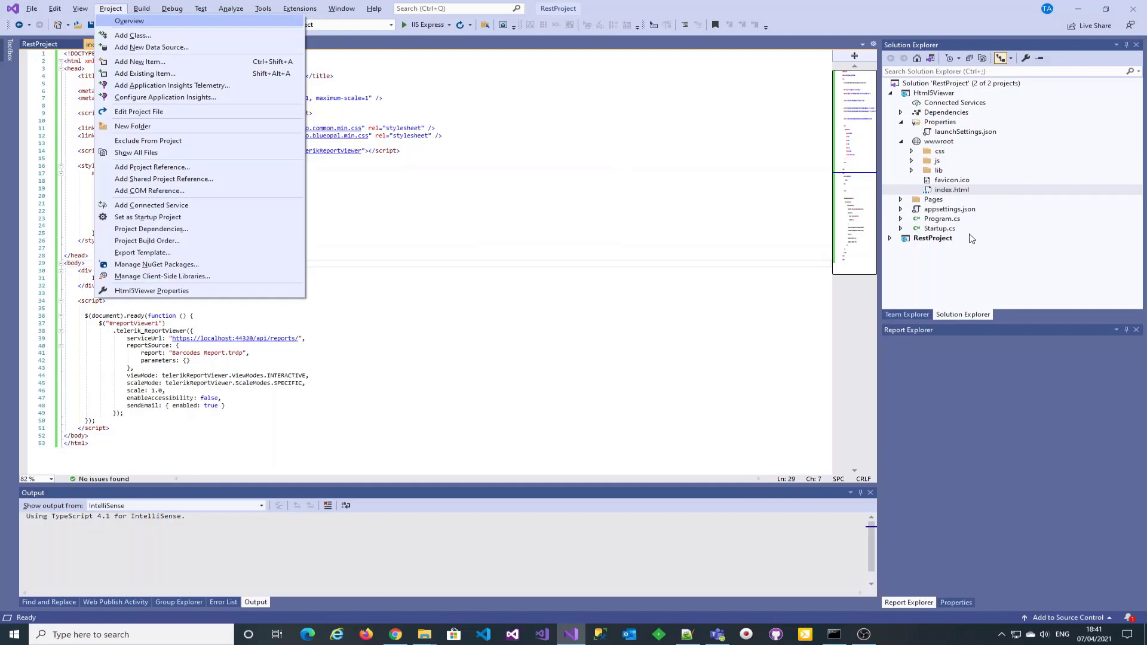
right_click(961, 82)
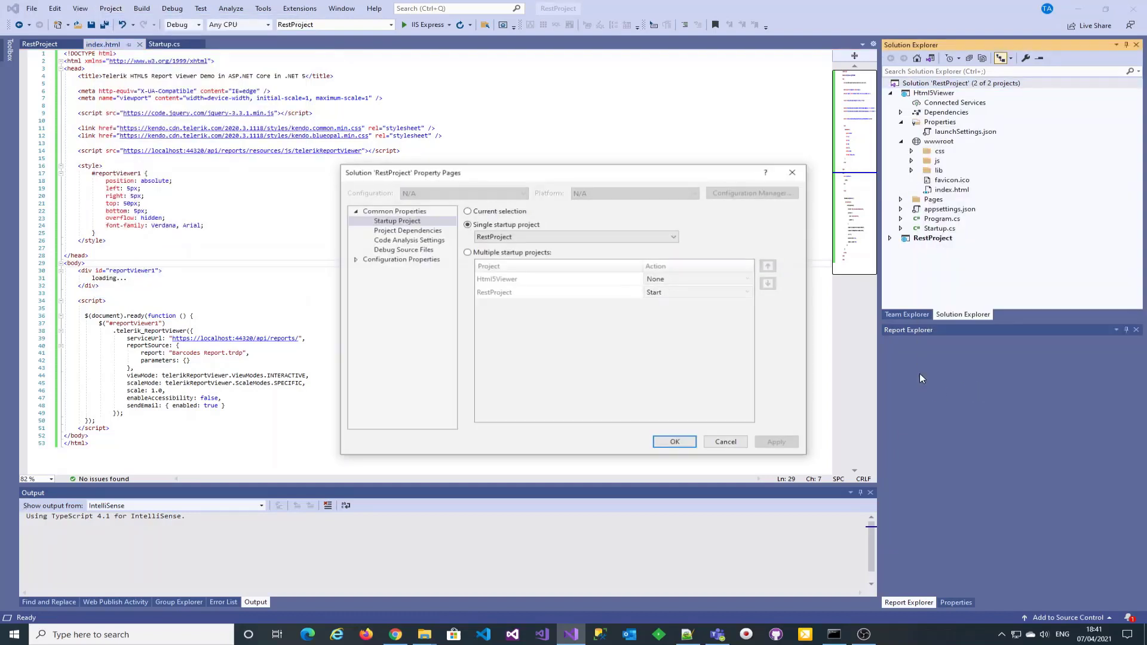
click(467, 252)
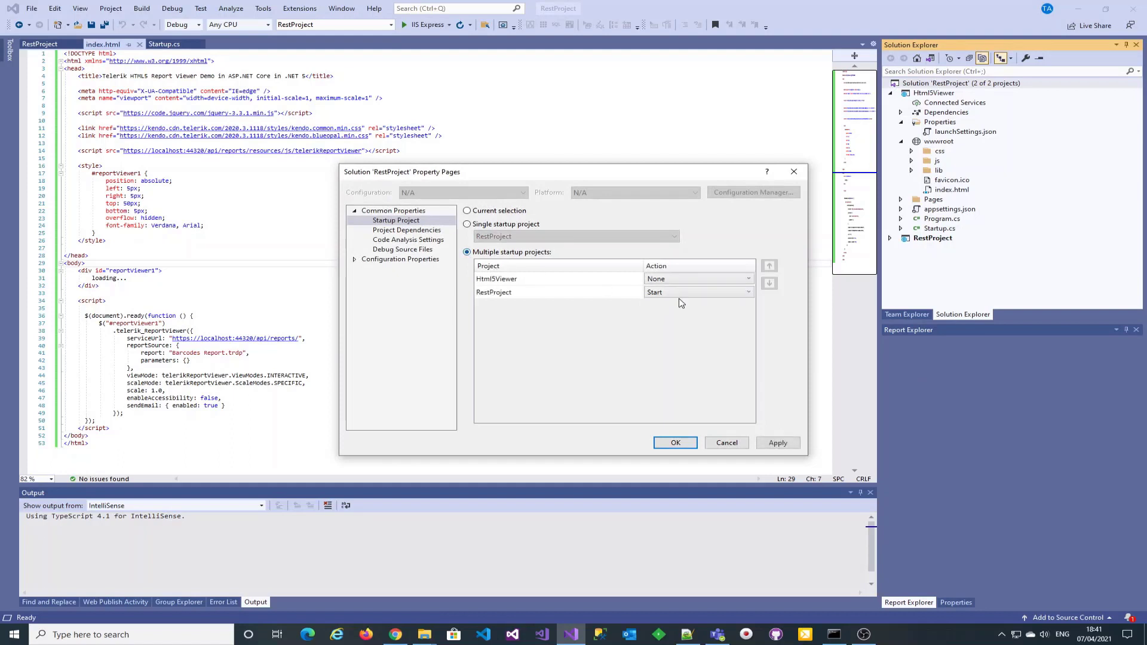
click(746, 279)
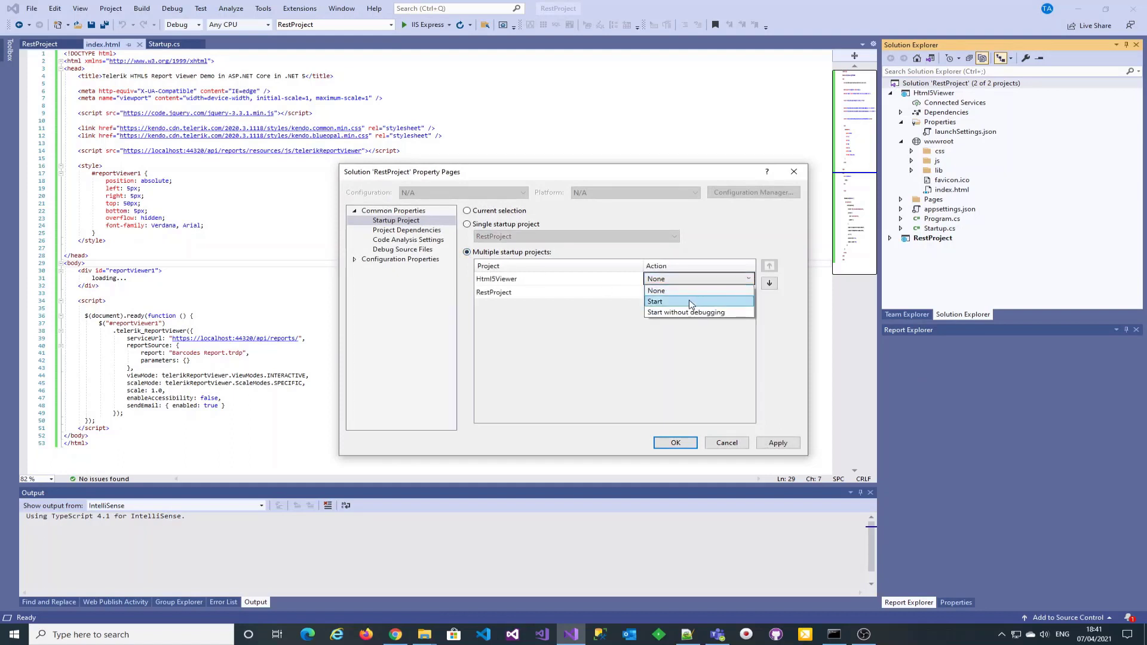
click(655, 300)
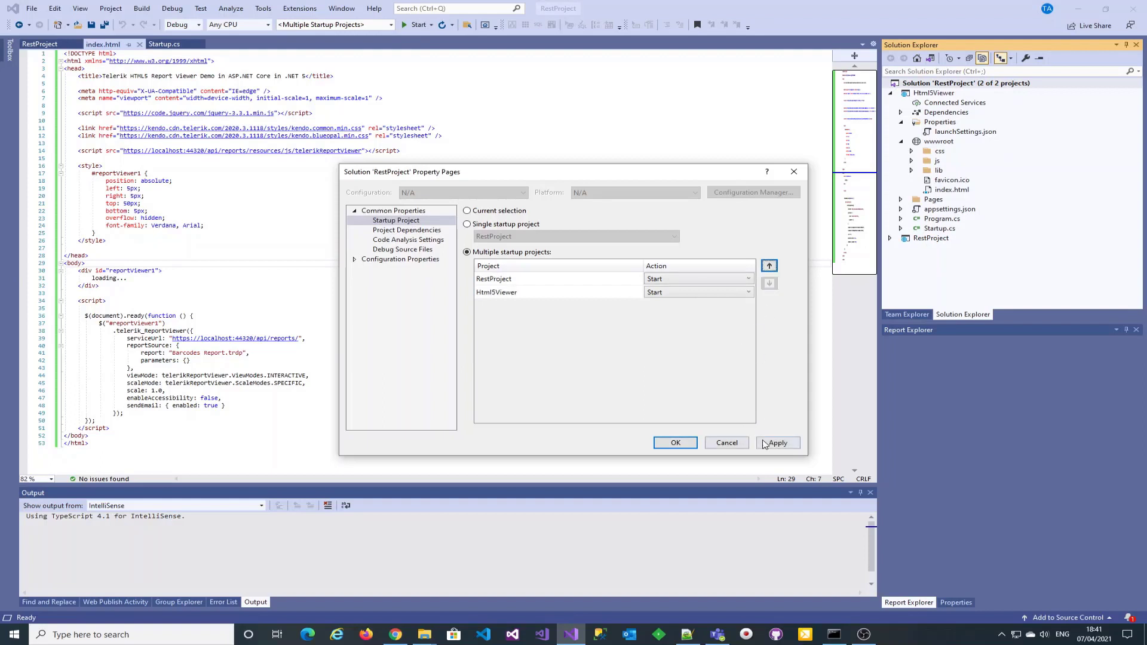
click(674, 443)
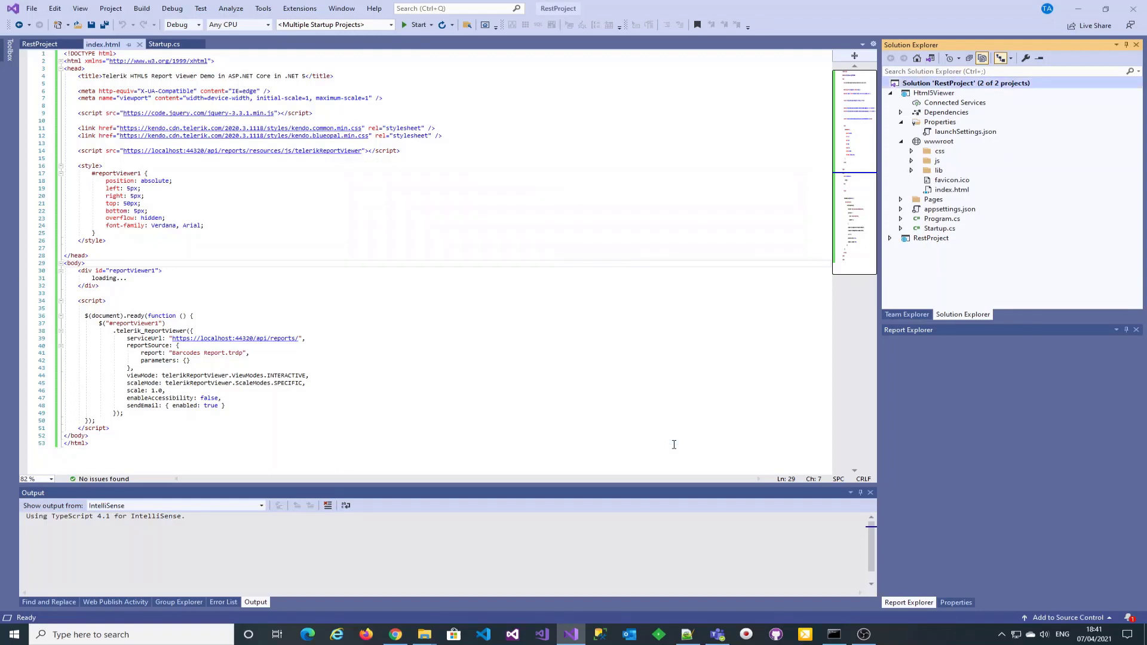
mouse_move(105, 24)
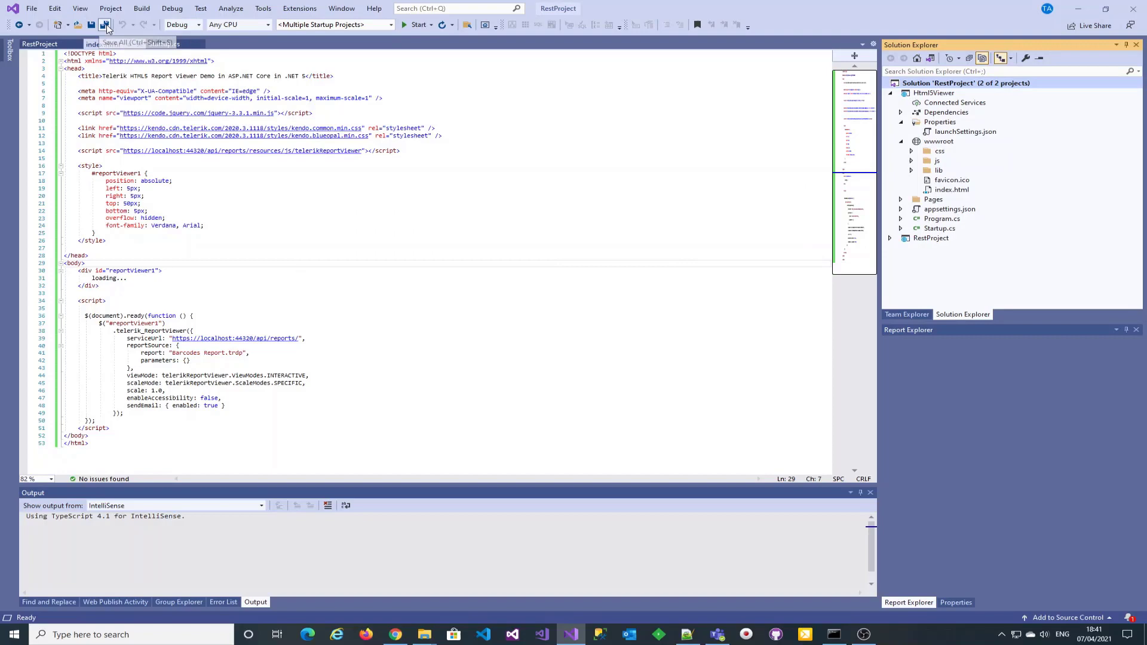
click(105, 24)
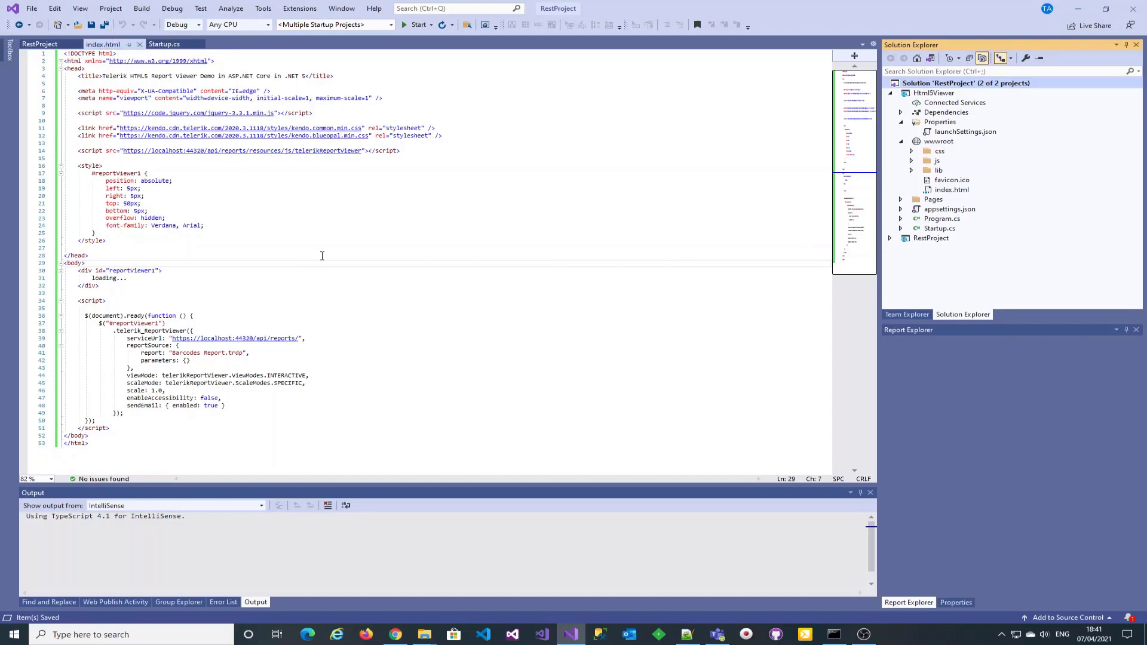
click(111, 8)
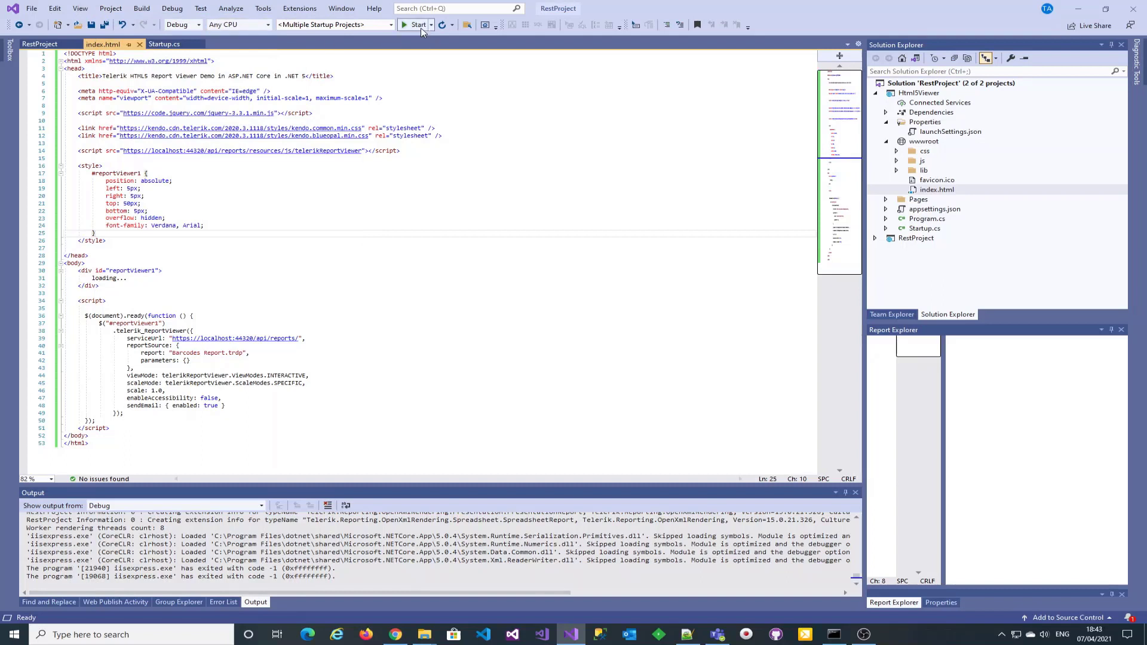
Save all project files and run the solution once.
key(ctrl+s)
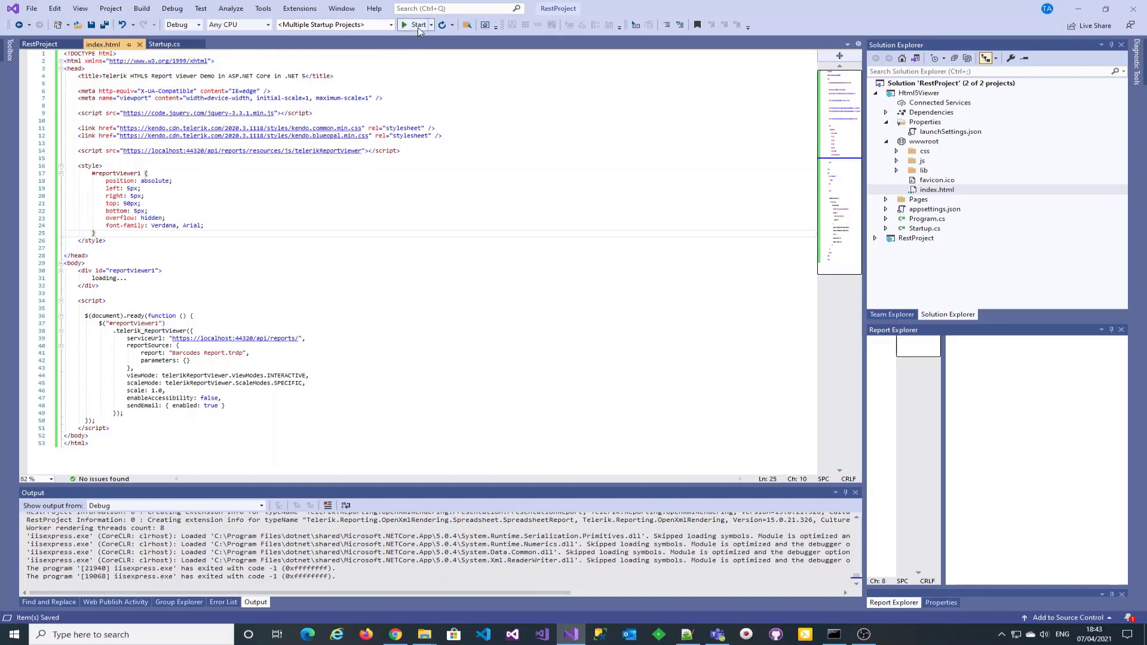
click(415, 24)
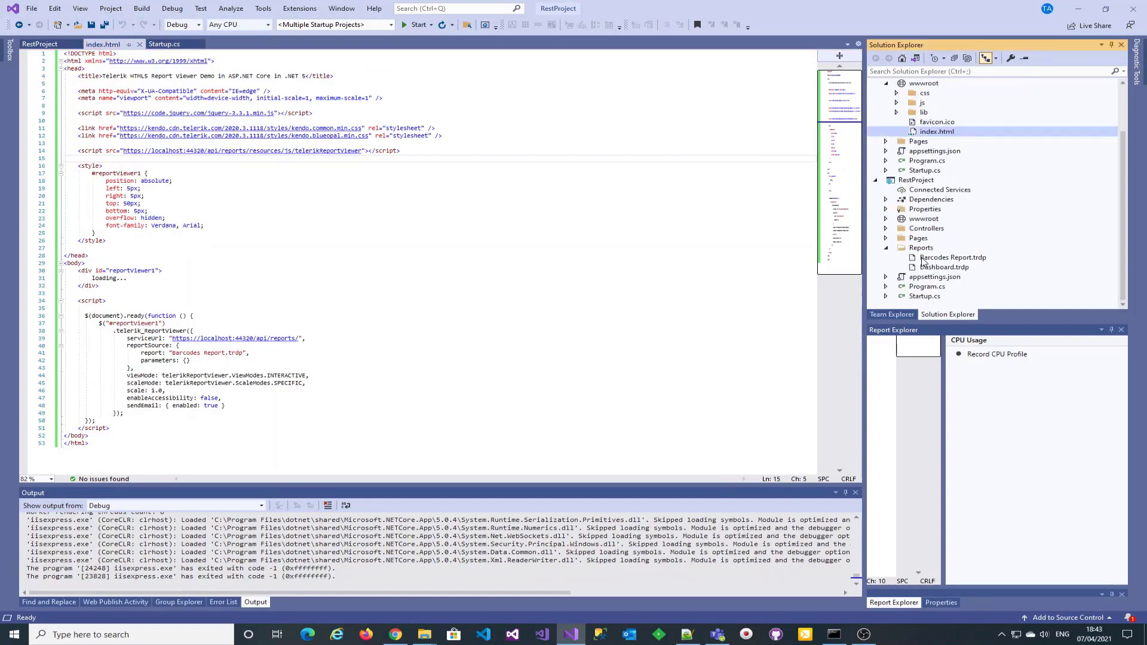
Copy the AddCors ReportingRestPolicy snippet from the Telerik reports-service hosting article.
click(394, 635)
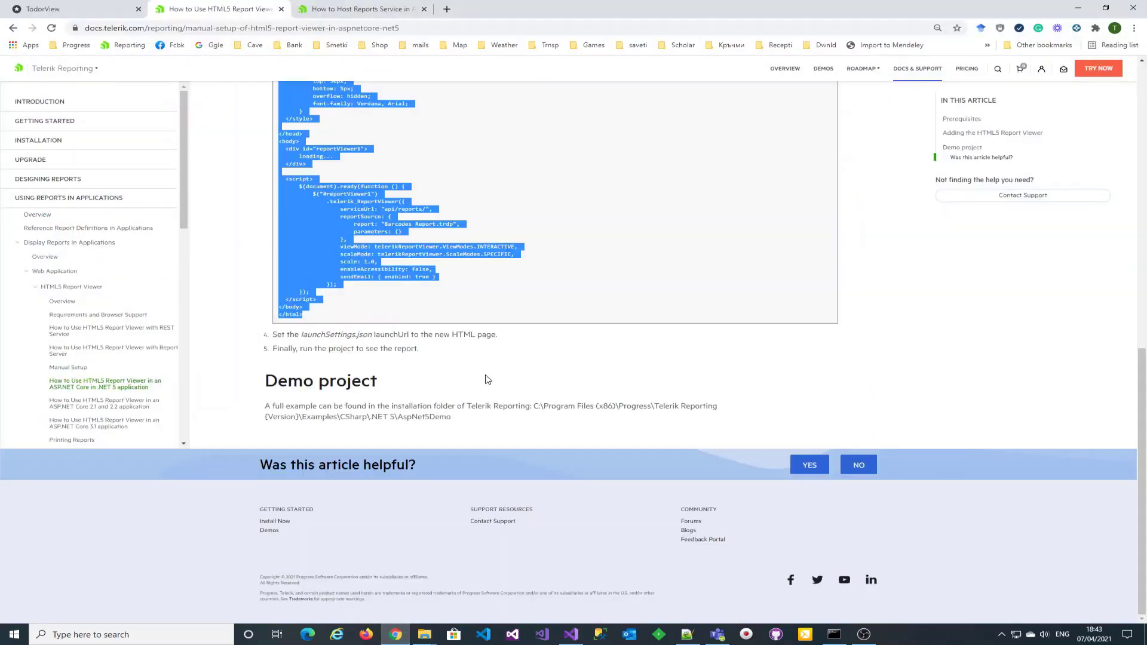
click(359, 9)
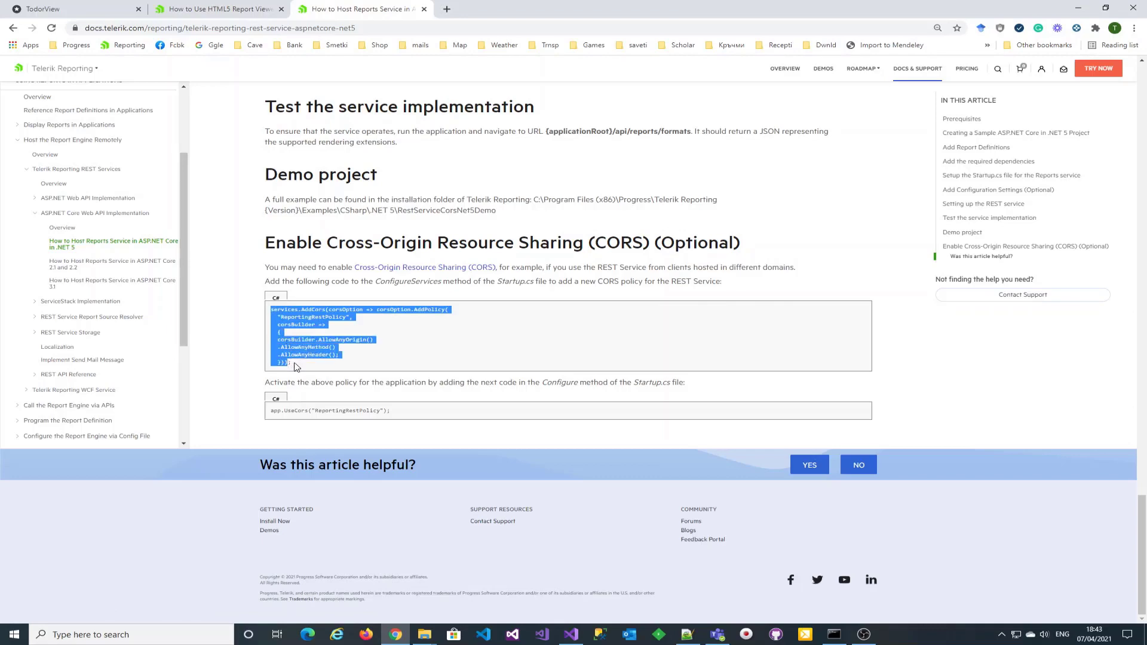
right_click(295, 367)
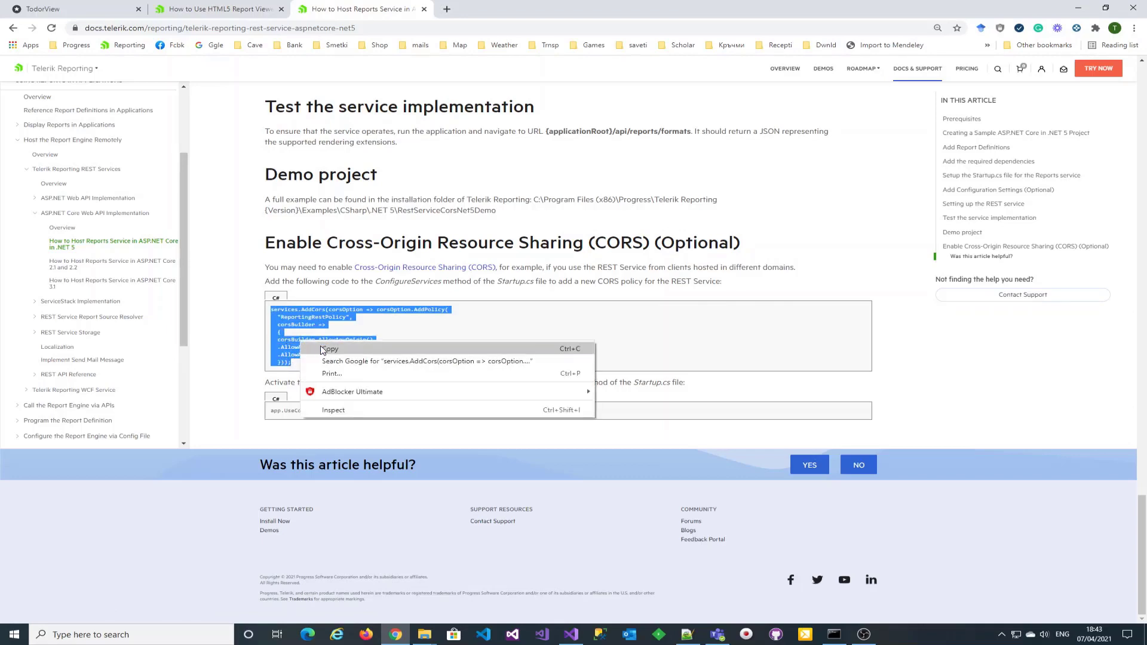
click(569, 634)
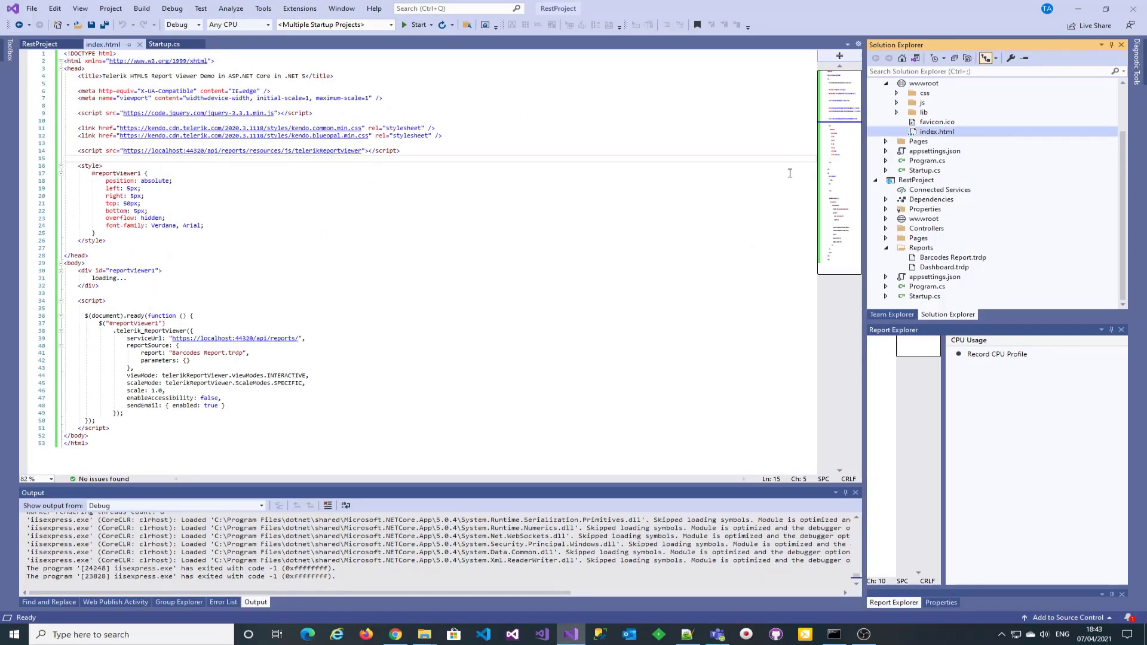
Paste the CORS policy into ConfigureServices in RestProject's Startup.cs and save.
click(925, 296)
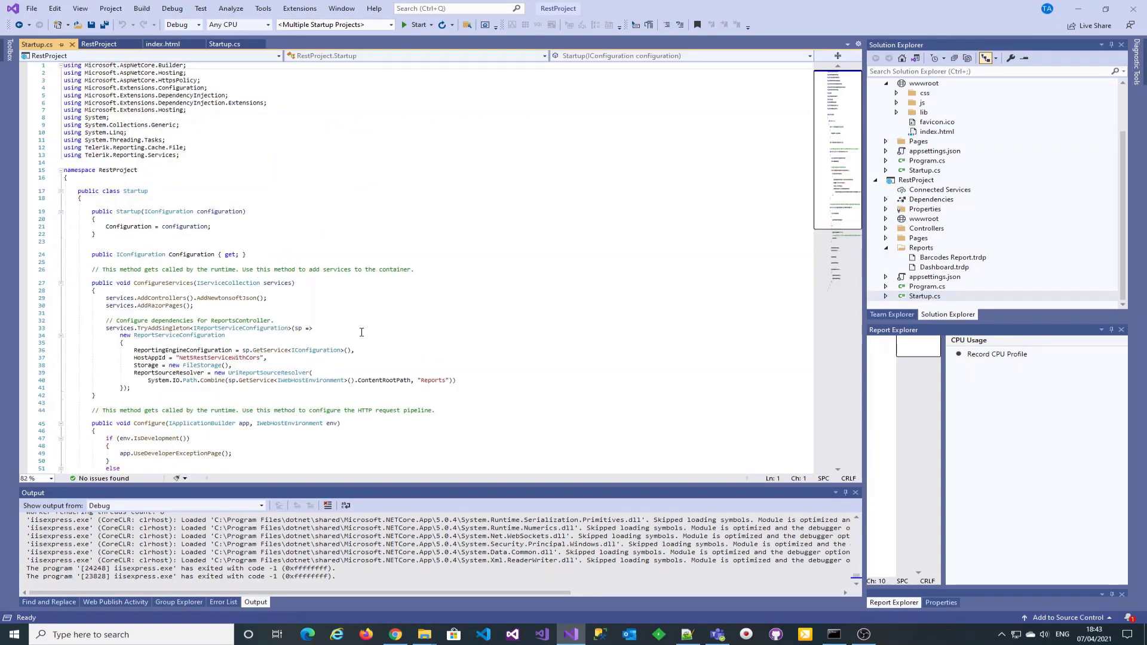
scroll(down, 3)
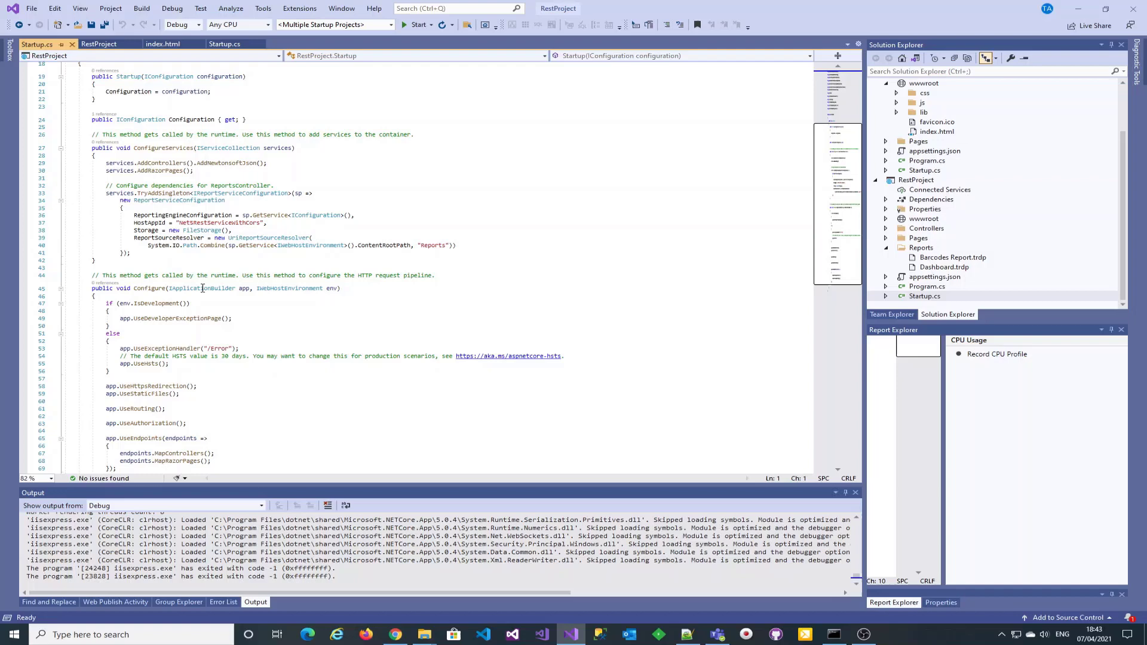
click(202, 170)
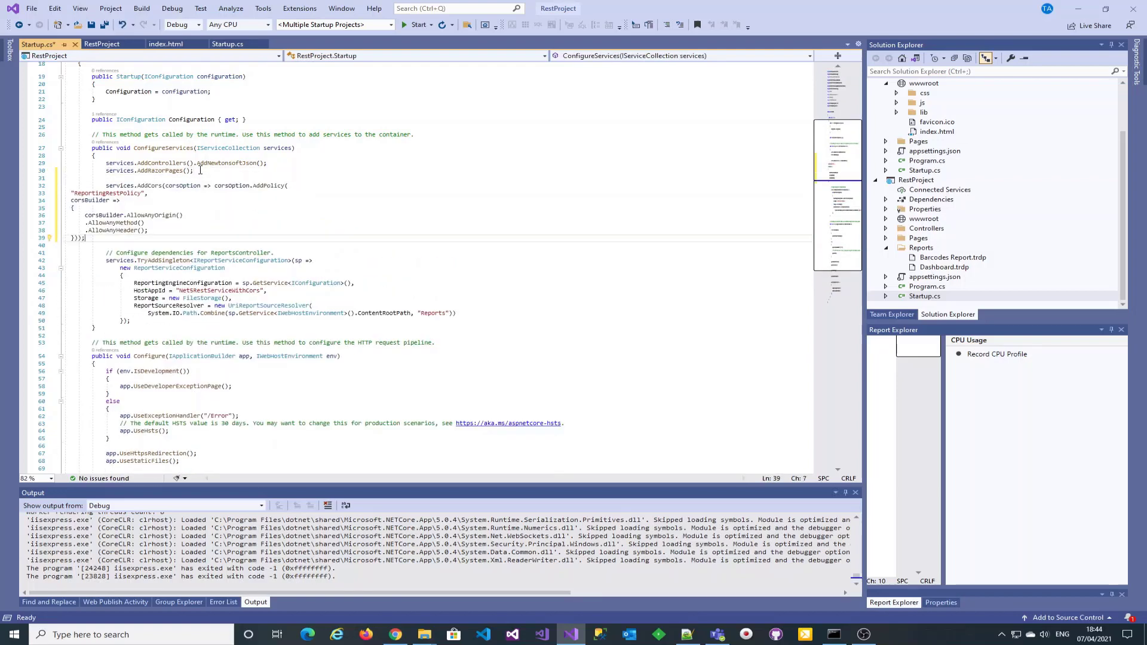
key(ctrl+s)
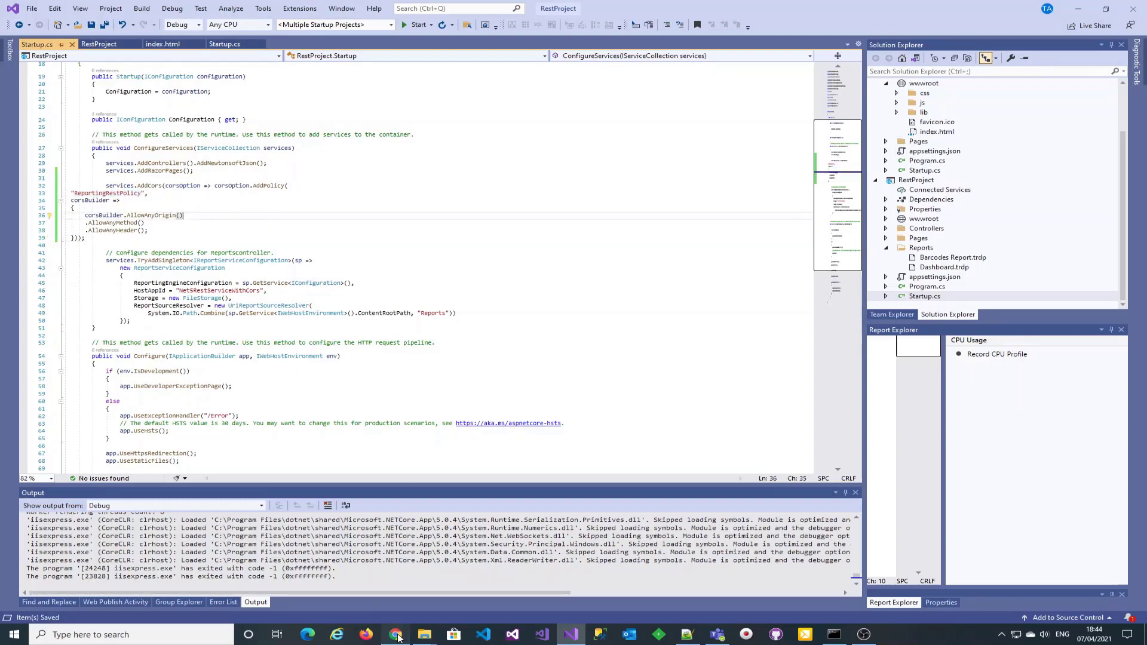
click(395, 635)
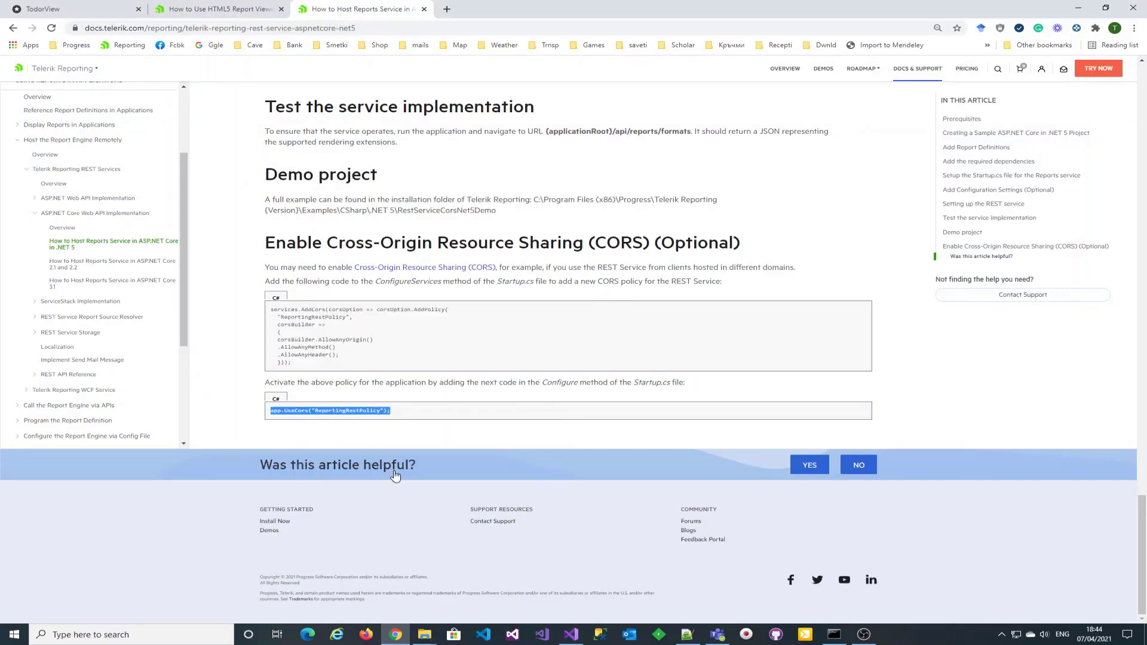
click(570, 635)
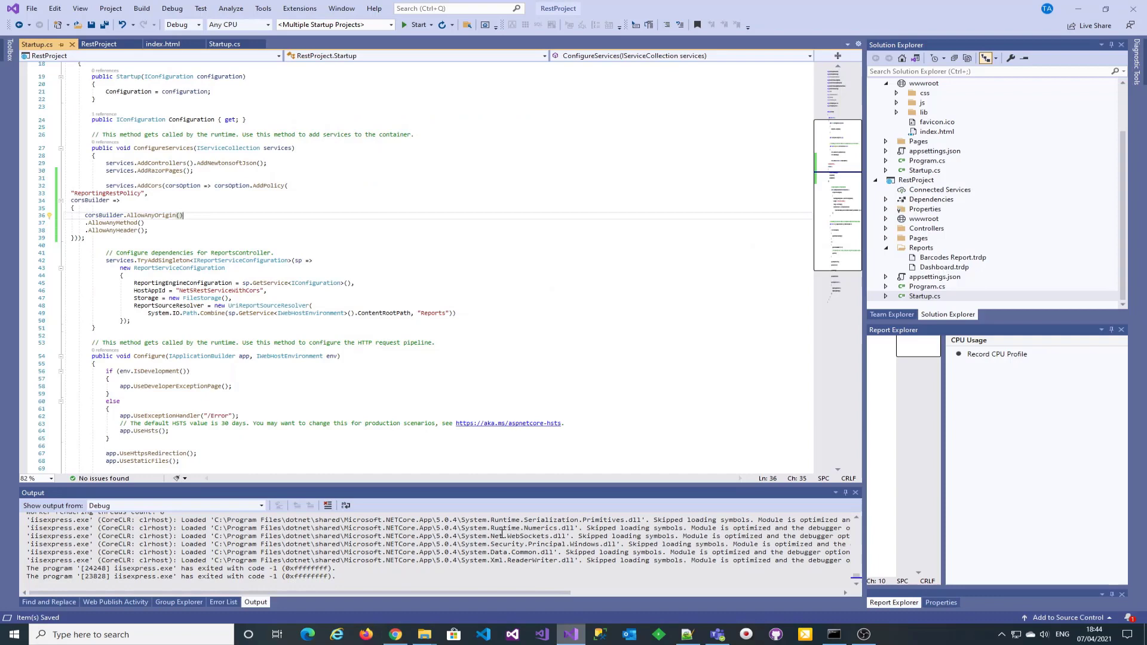
Paste app.UseCors("ReportingRestPolicy"); below app.UseStaticFiles() in Configure.
scroll(down, 3)
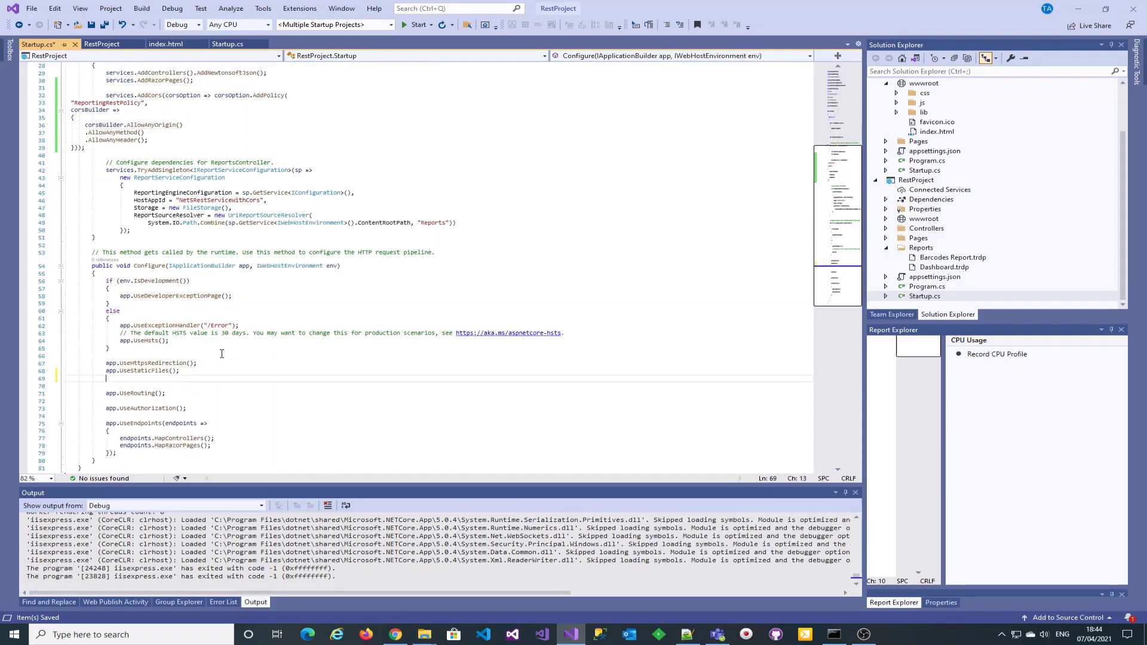
right_click(146, 377)
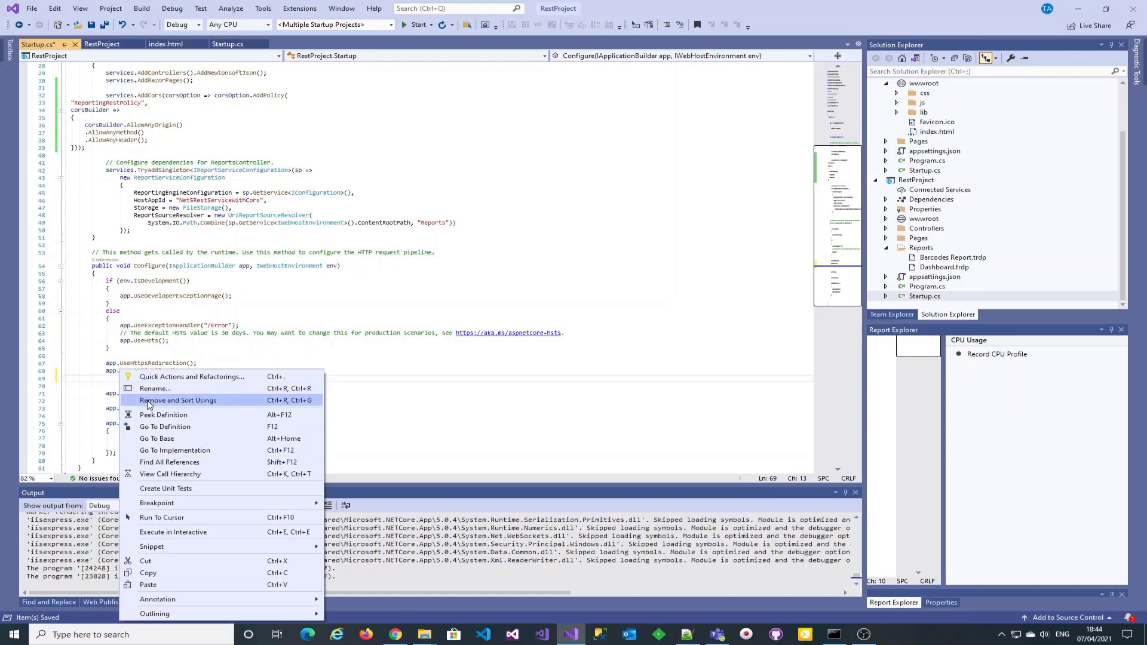
click(178, 400)
text(app.UseCors("ReportingRestPolicy");)
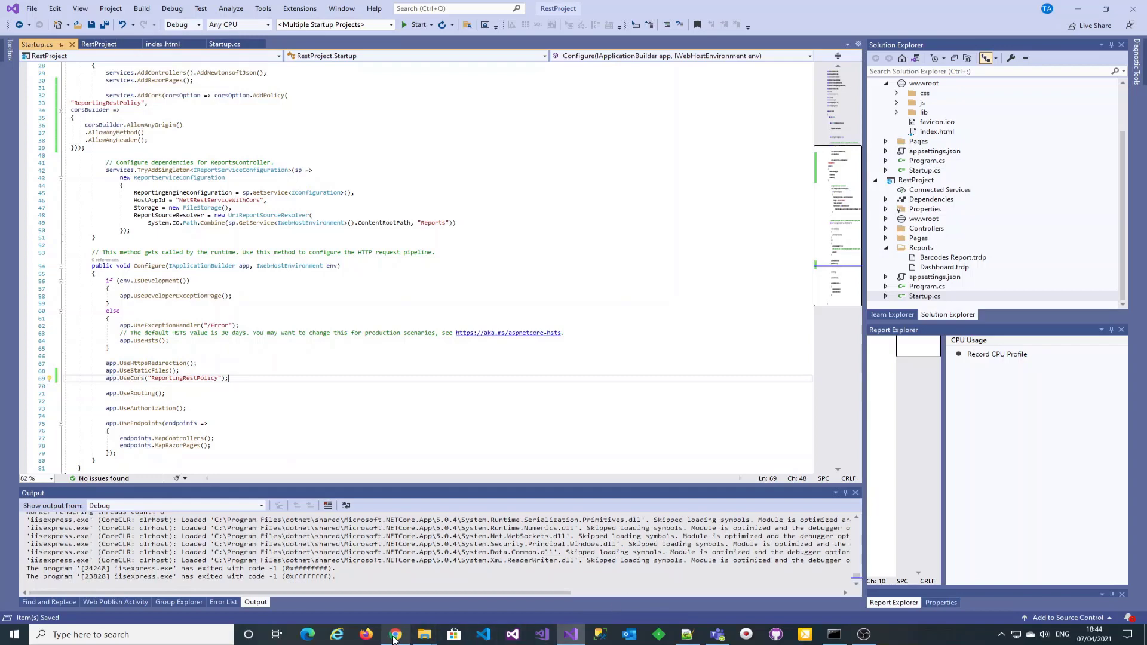
Consult the HTML5 Report Viewer setup article, then run the solution to test the viewer.
click(394, 635)
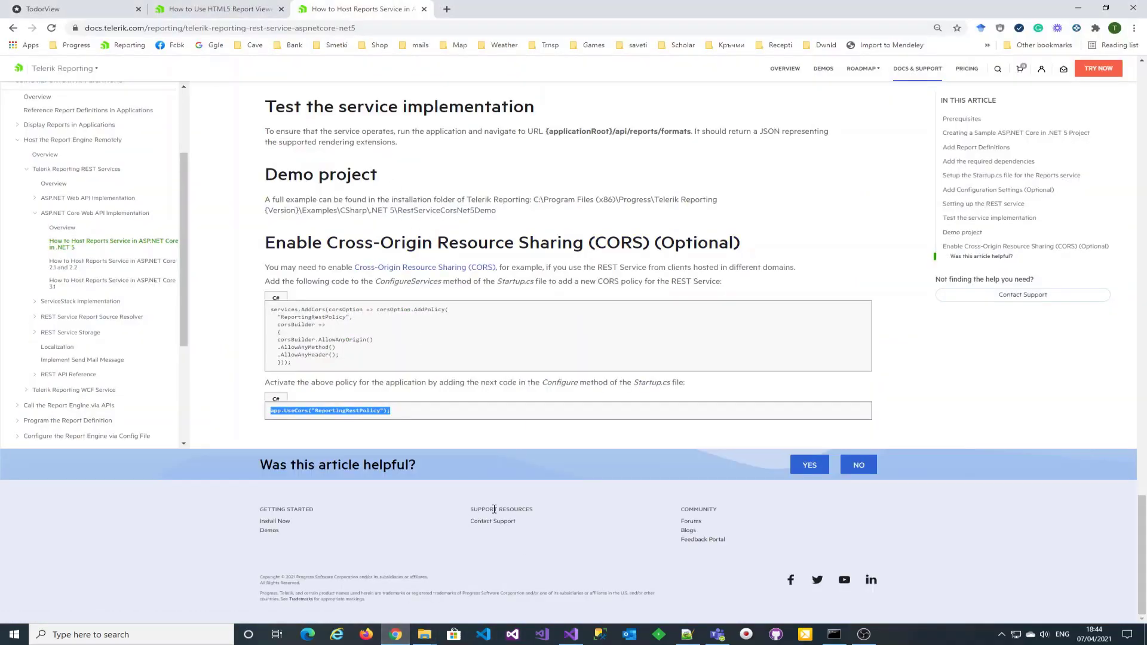
click(216, 9)
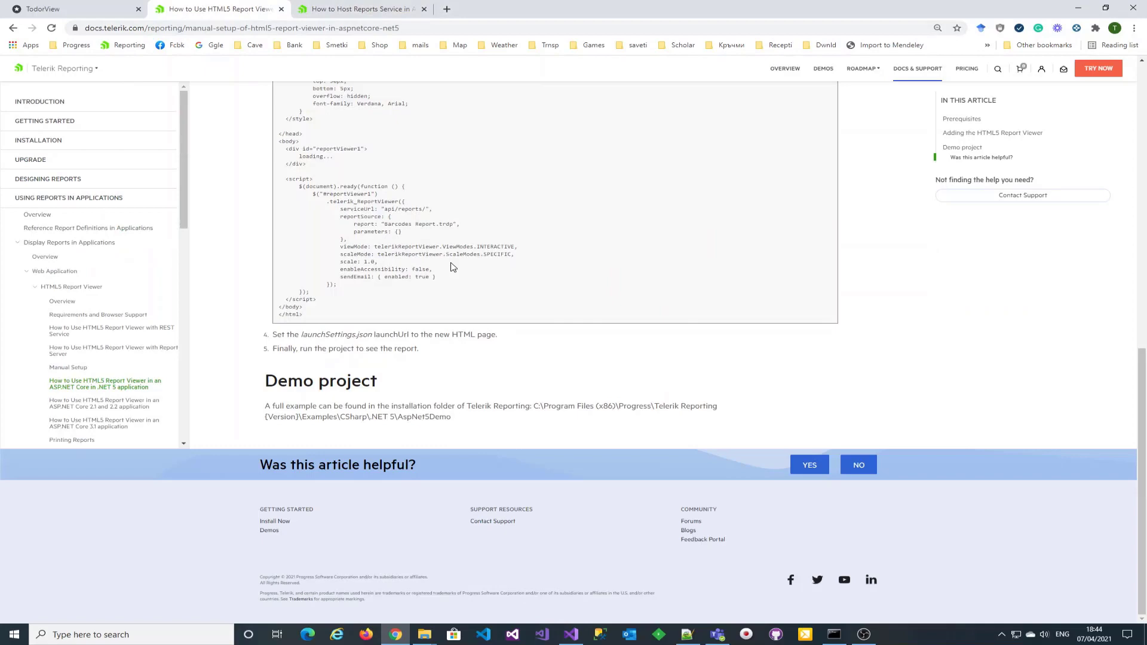
click(570, 635)
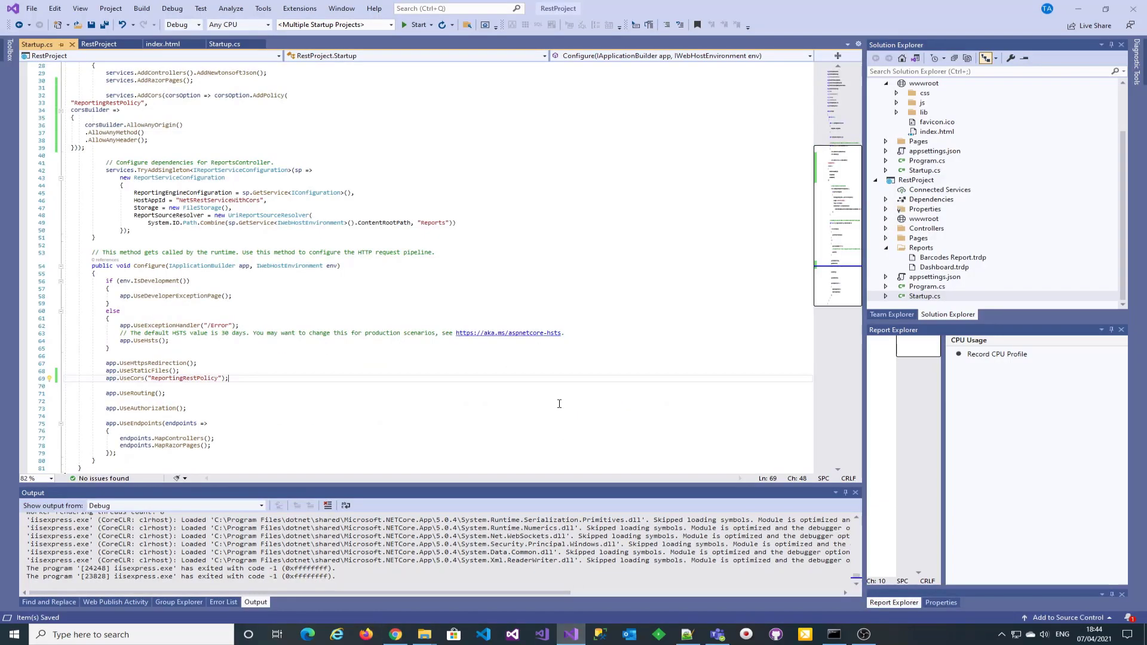
mouse_move(416, 24)
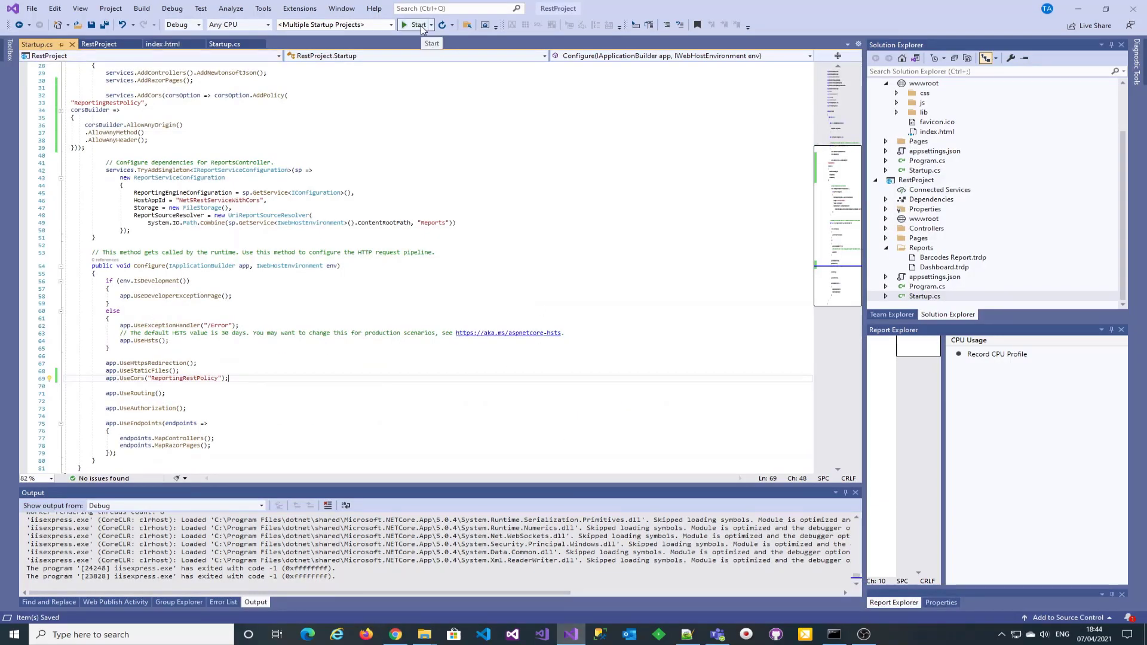
click(416, 24)
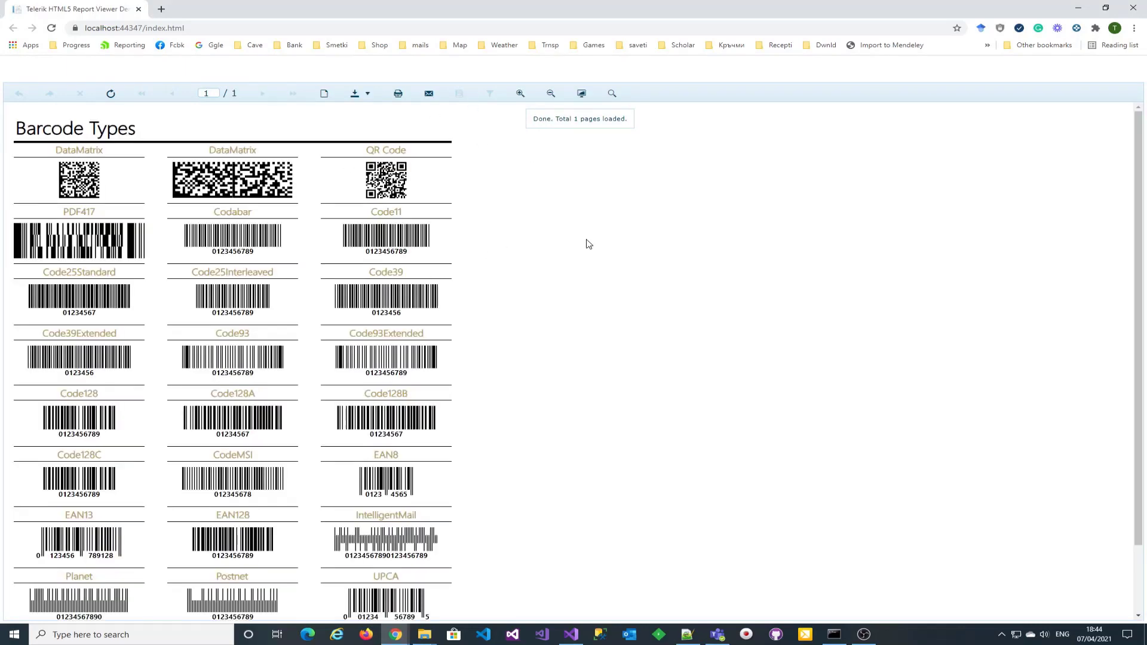
mouse_move(619, 254)
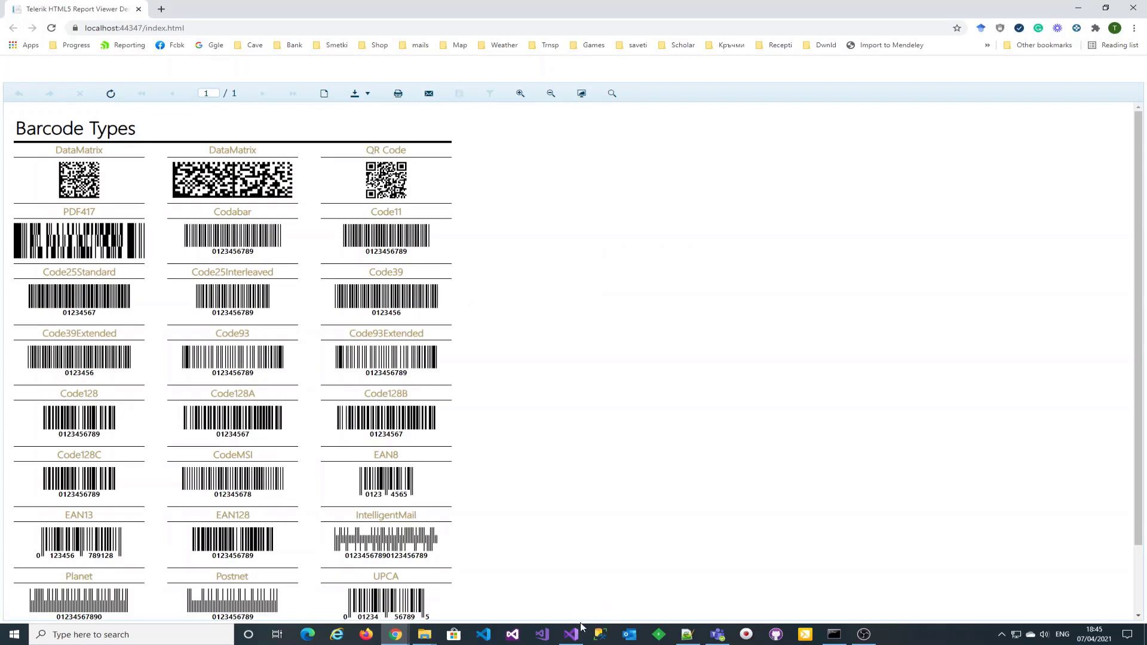
Change index.html's report from Barcodes Report.trdp to Dashboard.trdp, save, and return to Chrome's viewer.
click(570, 635)
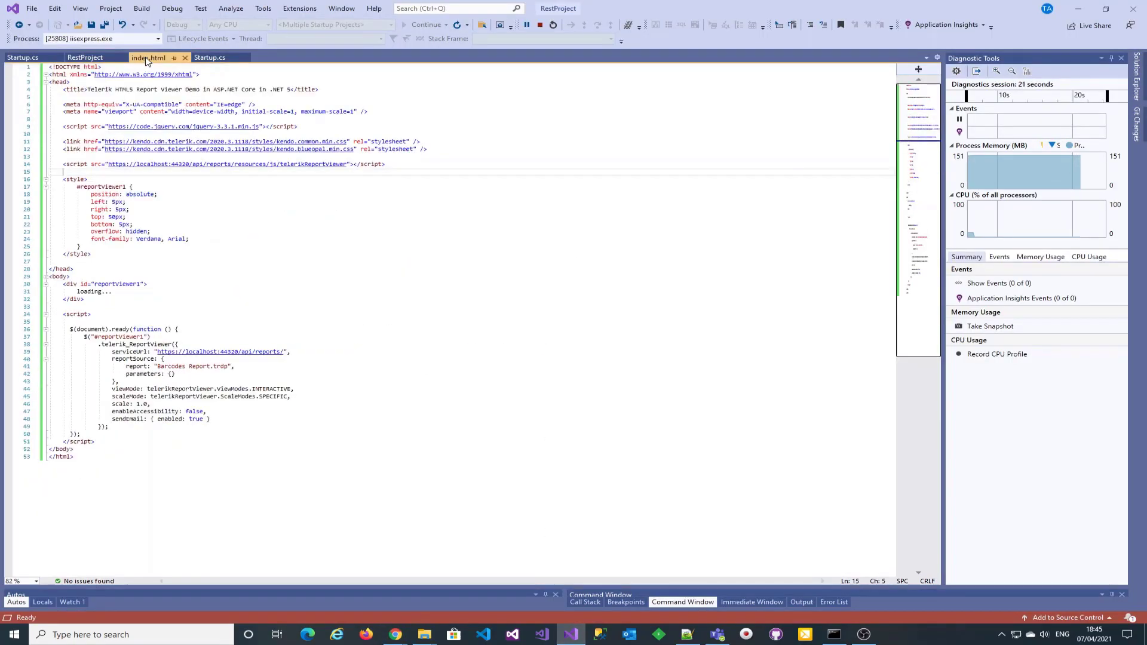
click(193, 375)
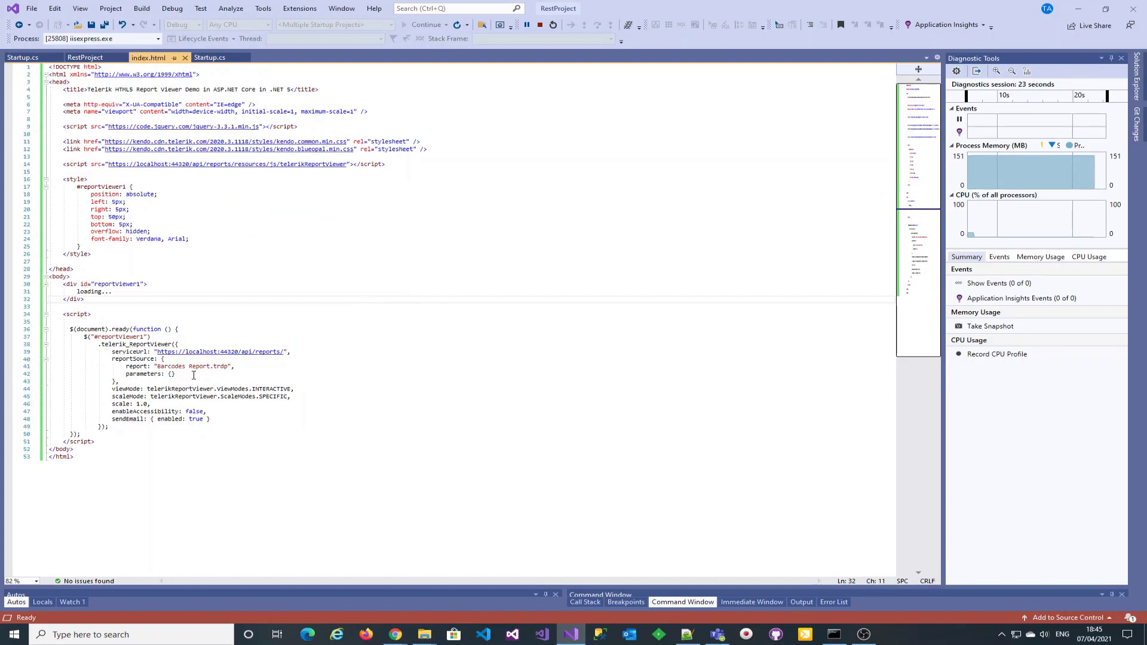
double_click(183, 366)
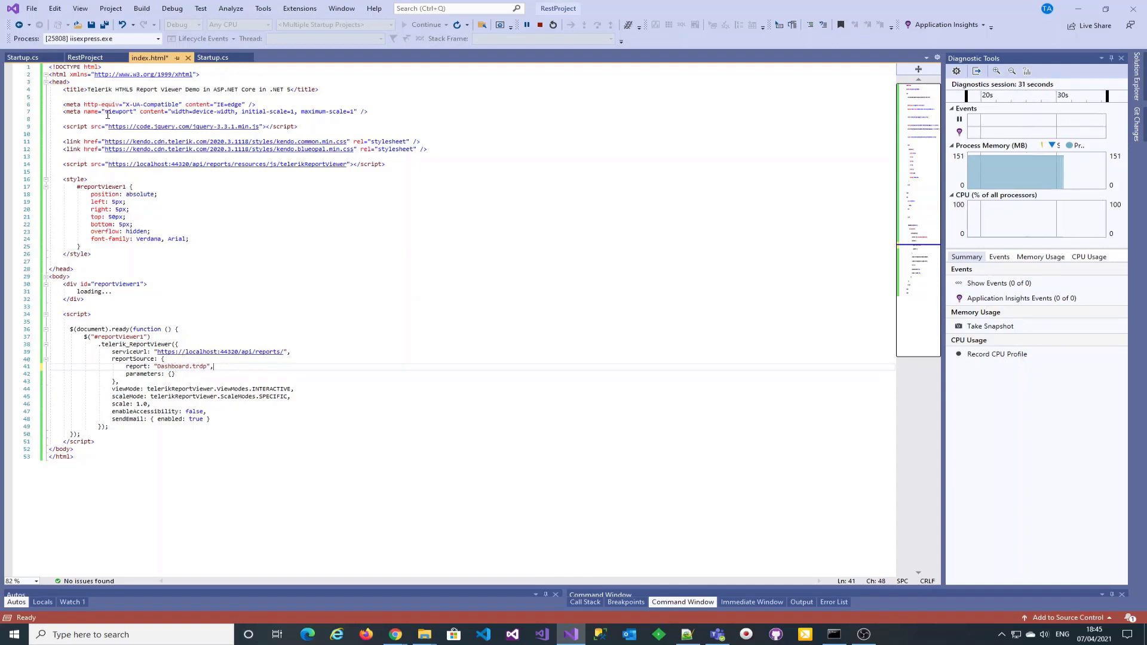
key(ctrl+s)
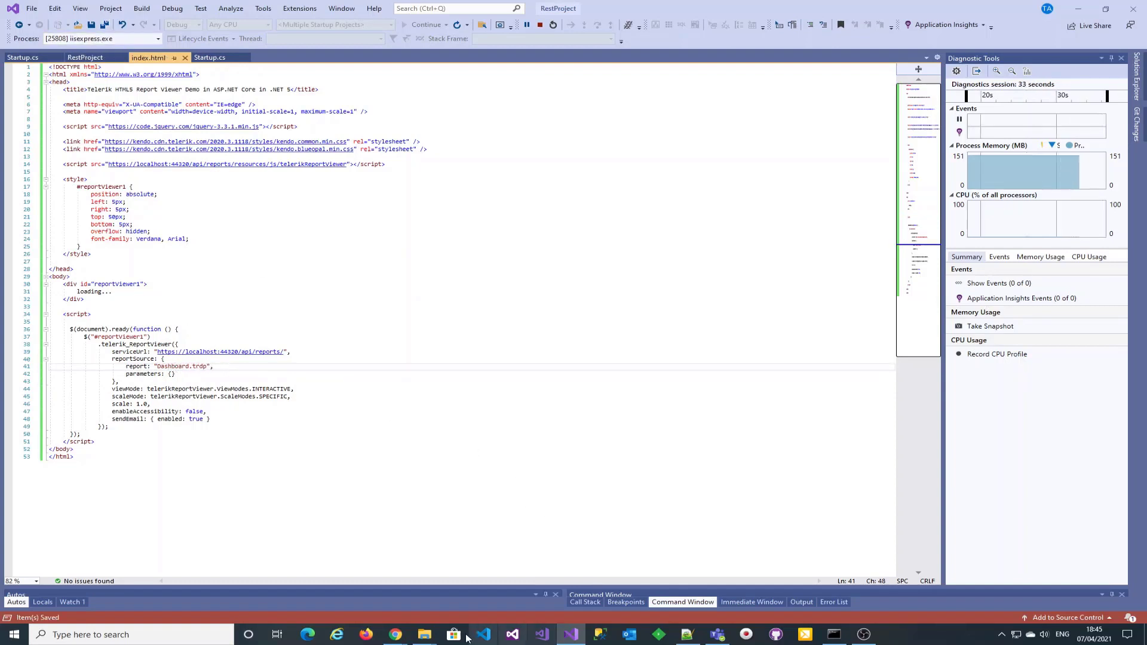
mouse_move(394, 634)
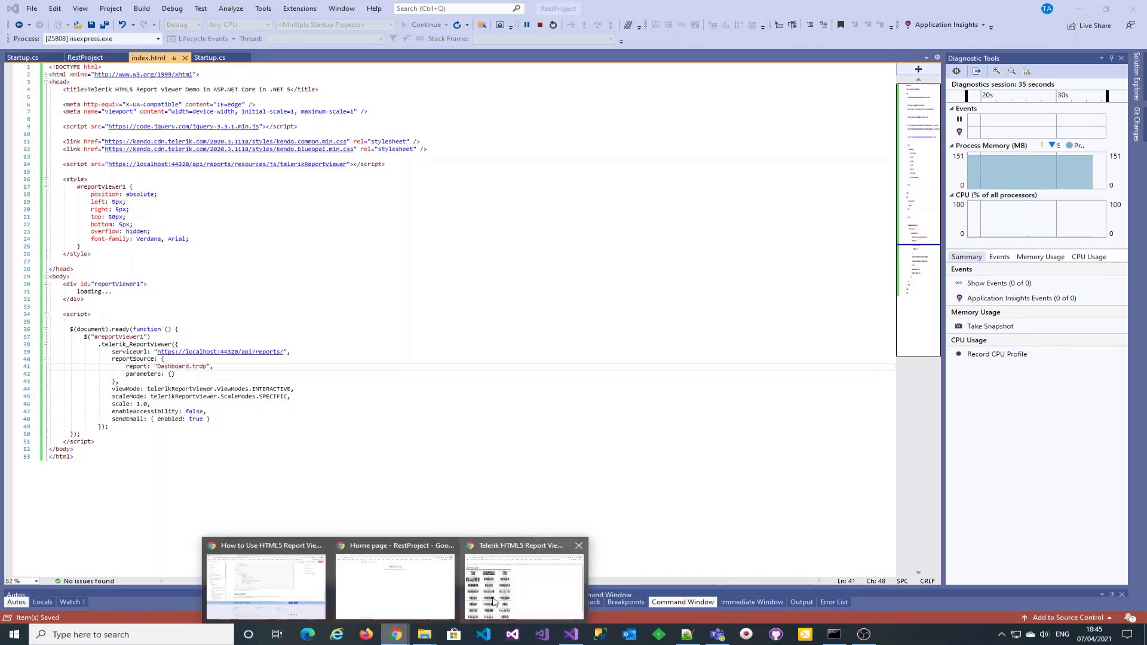
click(522, 586)
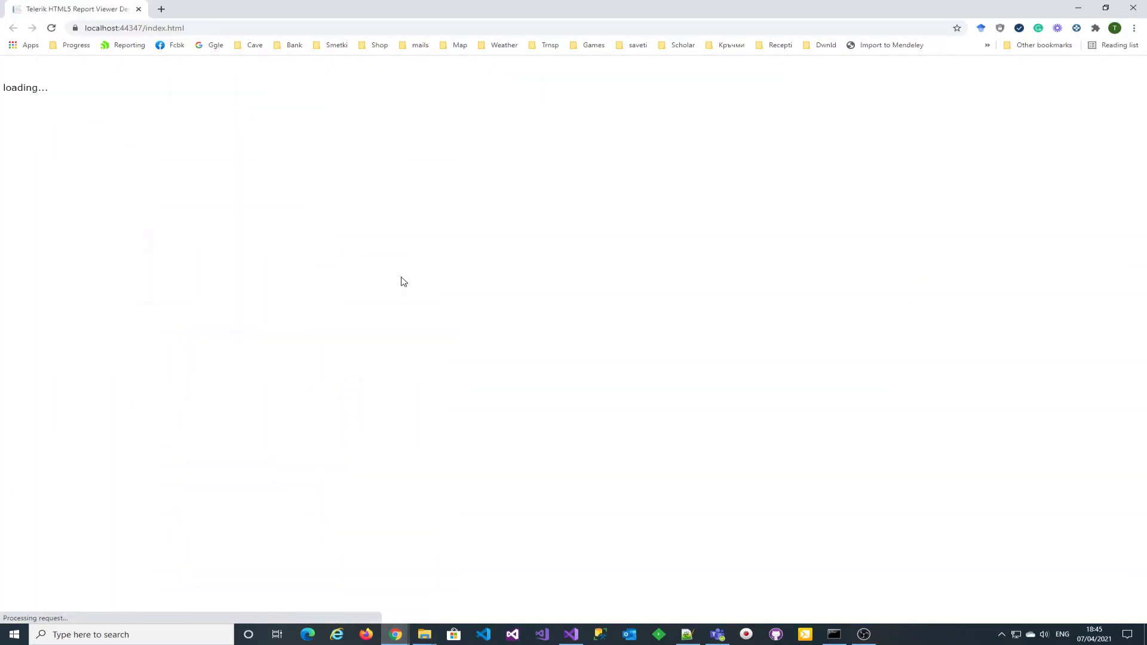